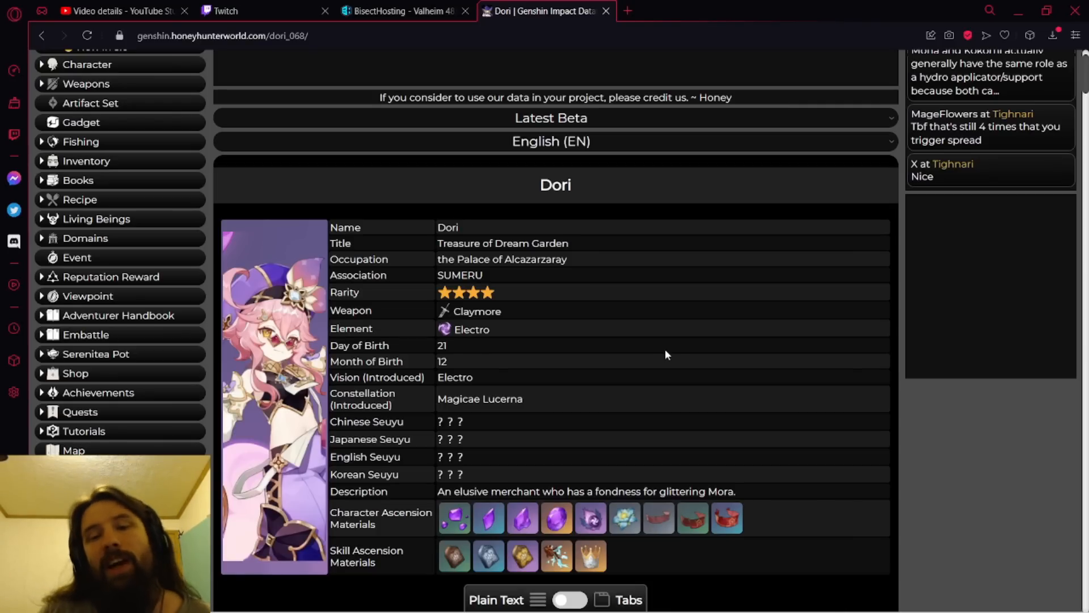
{"action": "scroll", "scroll_direction": "down", "scroll_amount": 3}
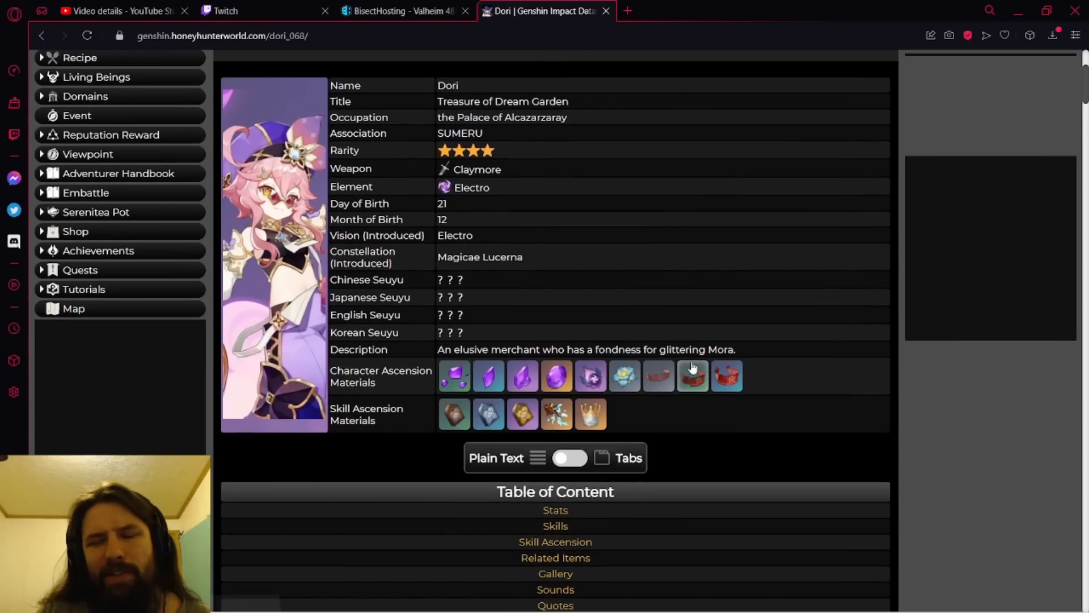
{"action": "scroll", "scroll_direction": "down", "scroll_amount": 3}
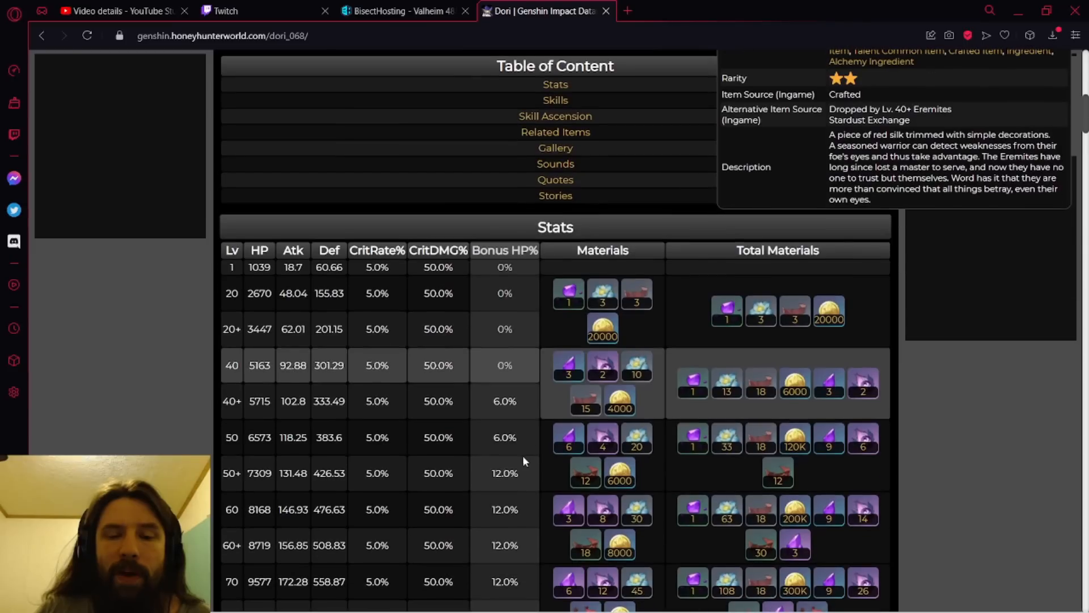
{"action": "scroll", "scroll_direction": "down", "scroll_amount": 3}
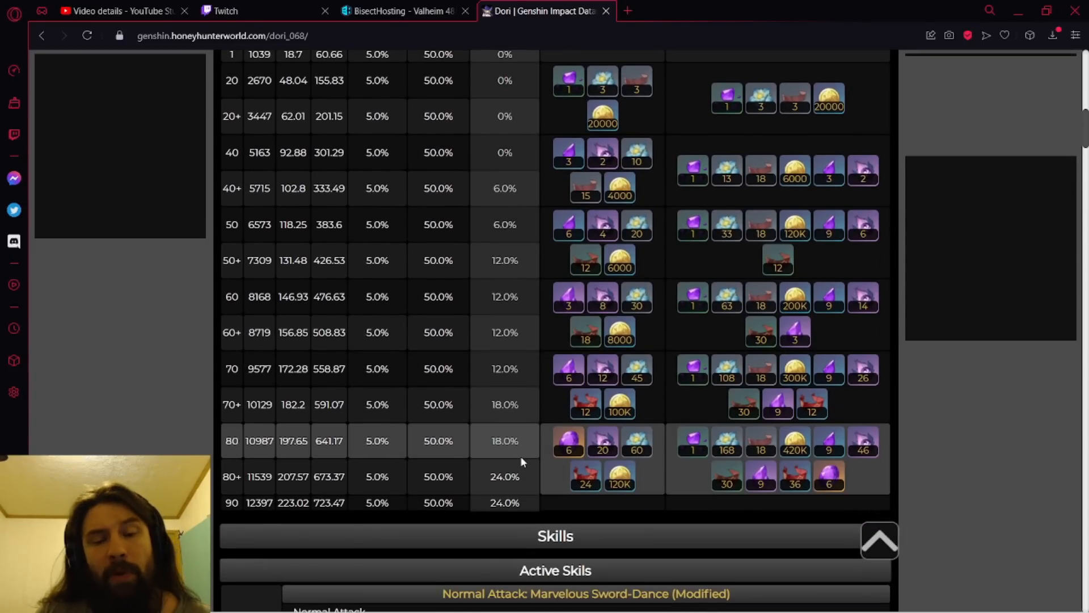
{"action": "scroll", "scroll_direction": "down", "scroll_amount": 3}
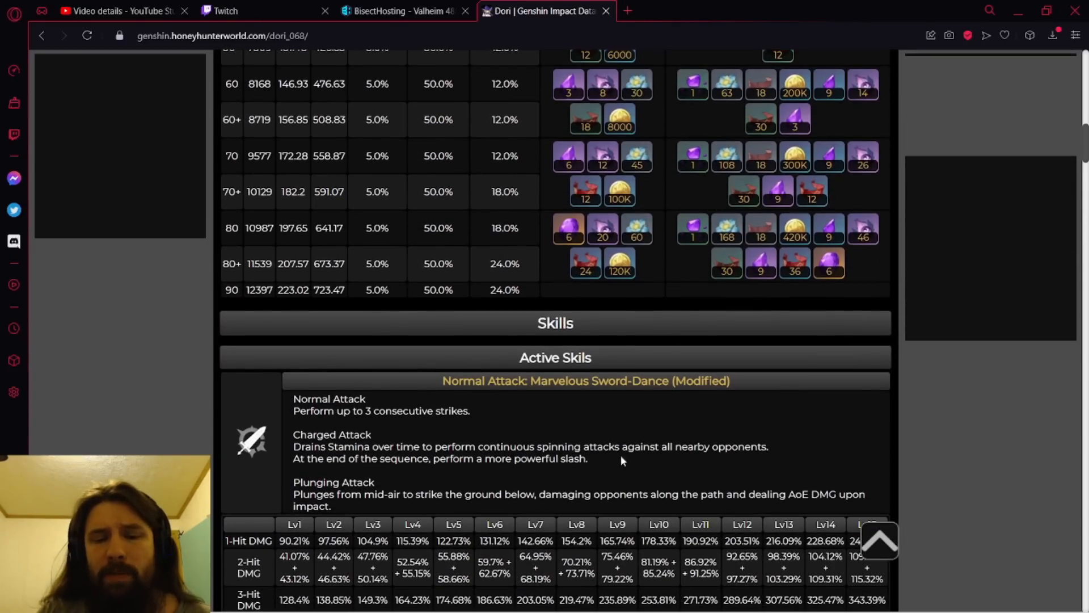
{"action": "scroll", "scroll_direction": "down", "scroll_amount": 3}
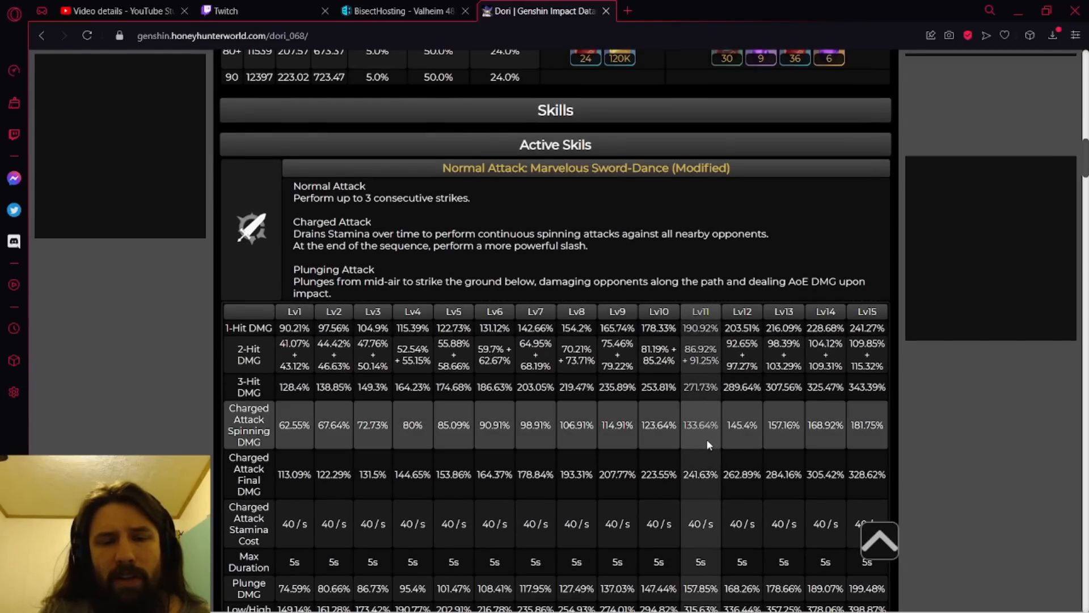
{"action": "scroll", "scroll_direction": "up", "scroll_amount": 3}
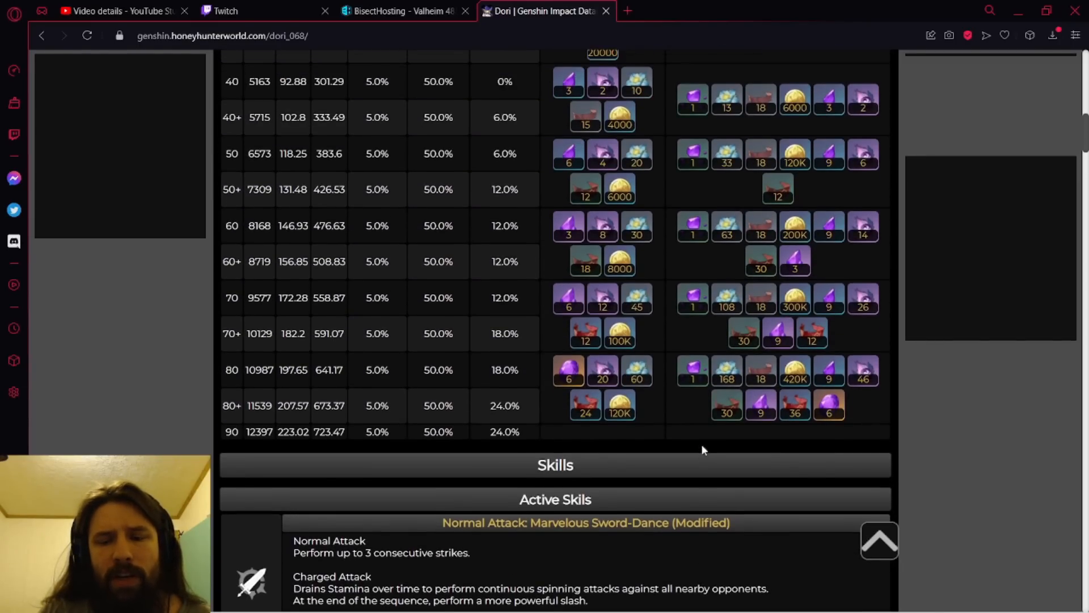
{"action": "scroll", "scroll_direction": "up", "scroll_amount": 3}
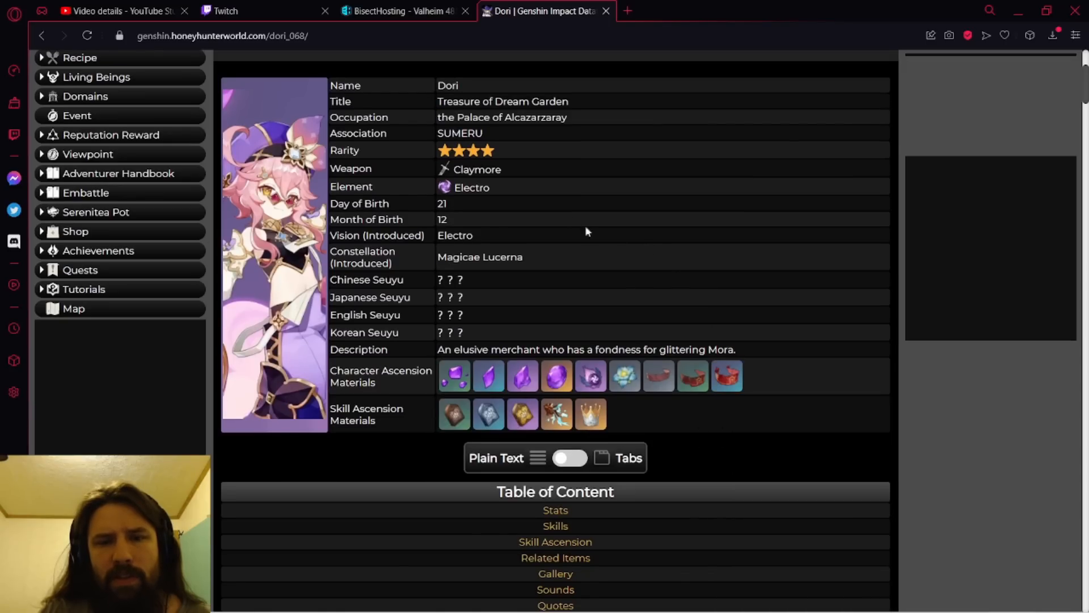
{"action": "mouse_move", "coordinate": [770, 293]}
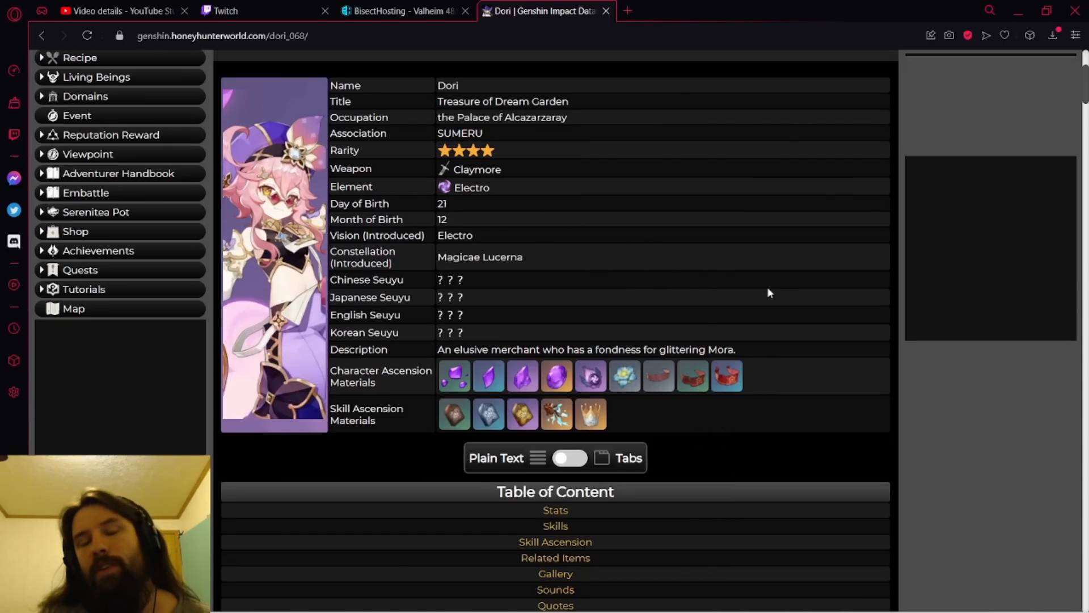
{"action": "scroll", "scroll_direction": "down", "scroll_amount": 3}
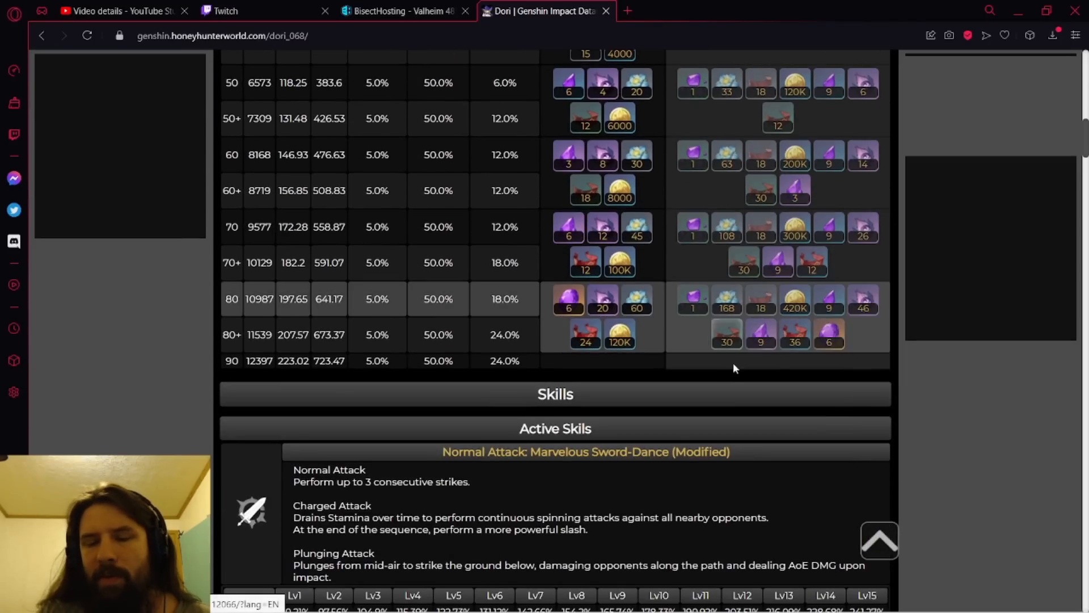
{"action": "scroll", "scroll_direction": "down", "scroll_amount": 3}
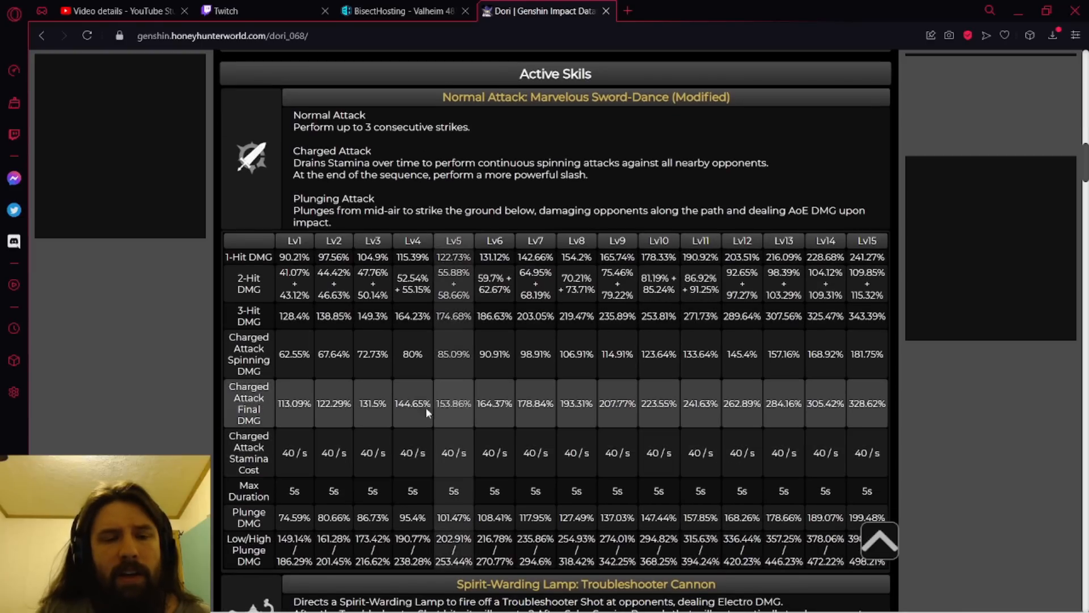
{"action": "mouse_move", "coordinate": [297, 500]}
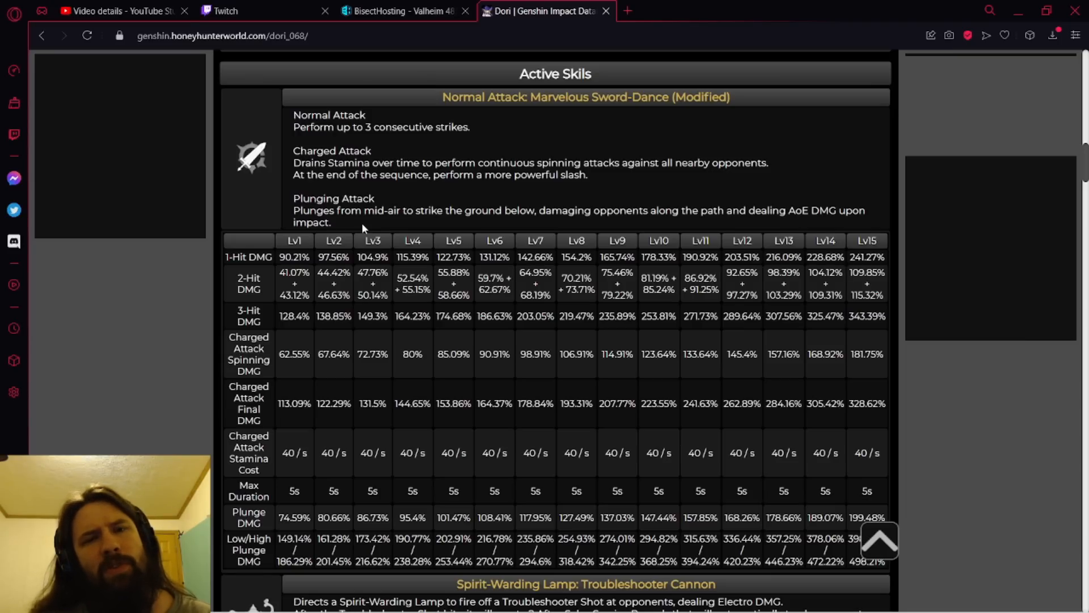
{"action": "mouse_move", "coordinate": [788, 228]}
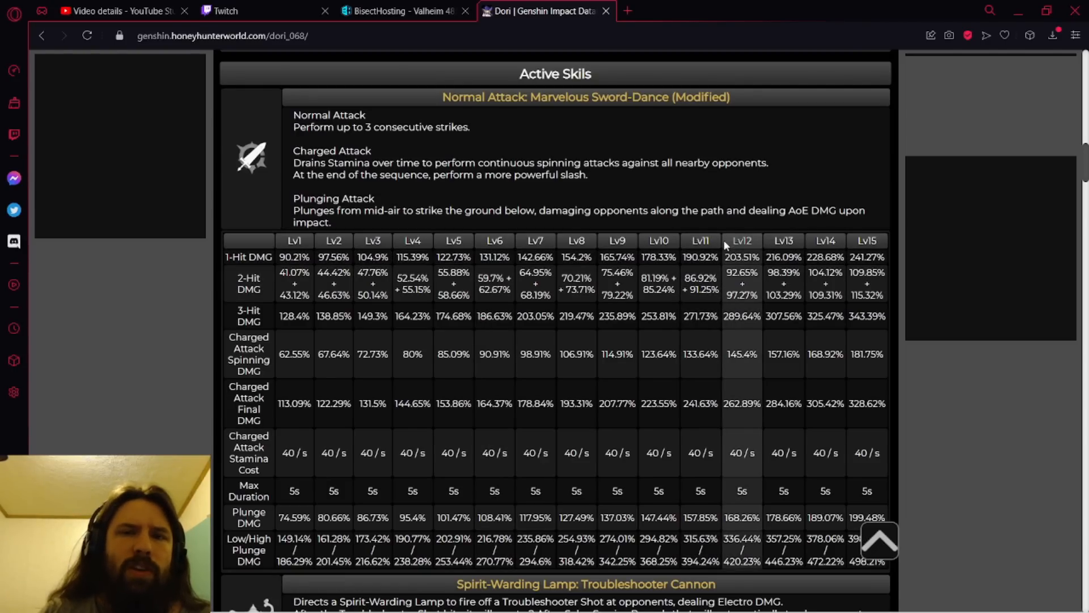
Scroll back up to the Stats table, then down to the Troubleshooter Cannon skill and its damage table.
{"action": "scroll", "scroll_direction": "down", "scroll_amount": 3}
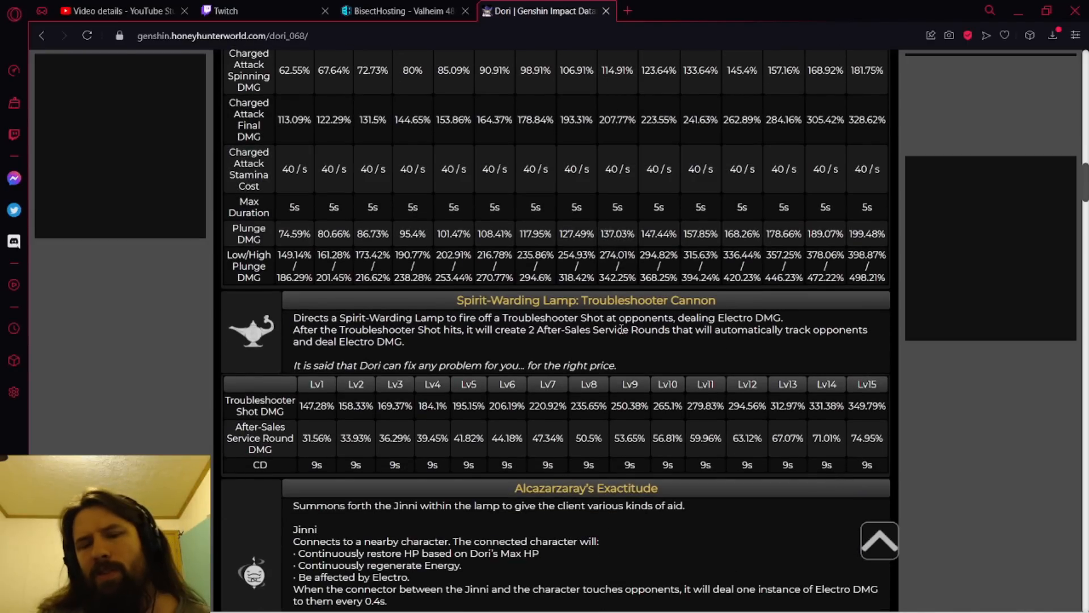
{"action": "mouse_move", "coordinate": [646, 358]}
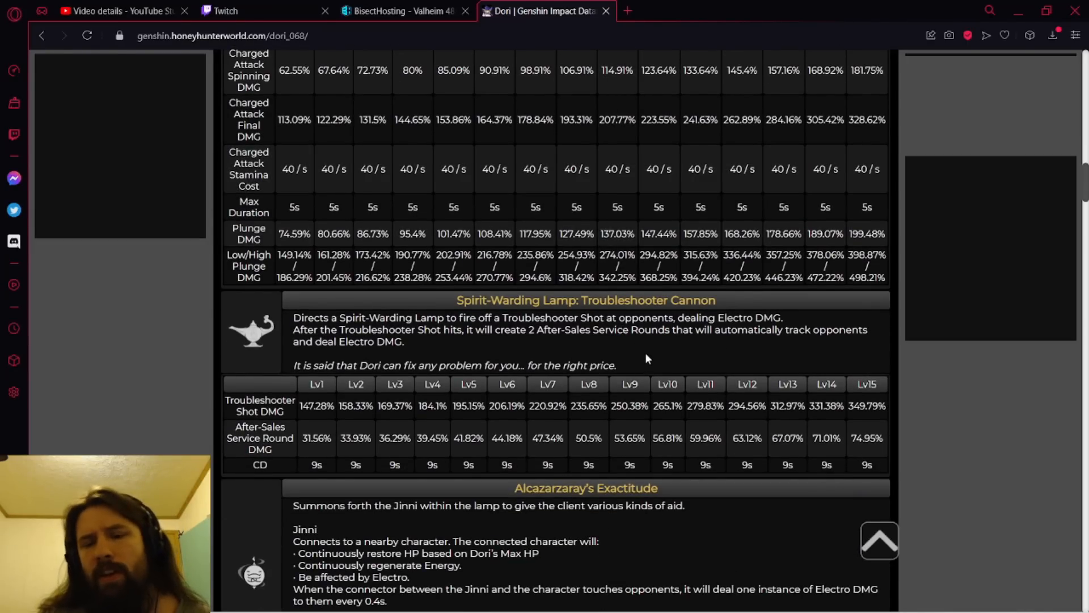
{"action": "scroll", "scroll_direction": "up", "scroll_amount": 3}
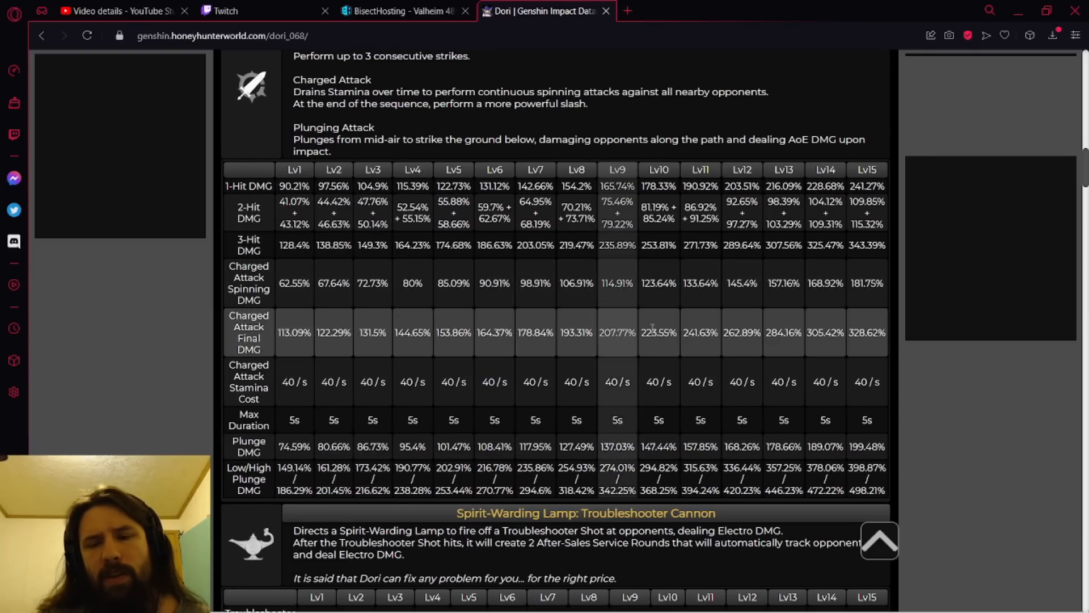
{"action": "mouse_move", "coordinate": [660, 345]}
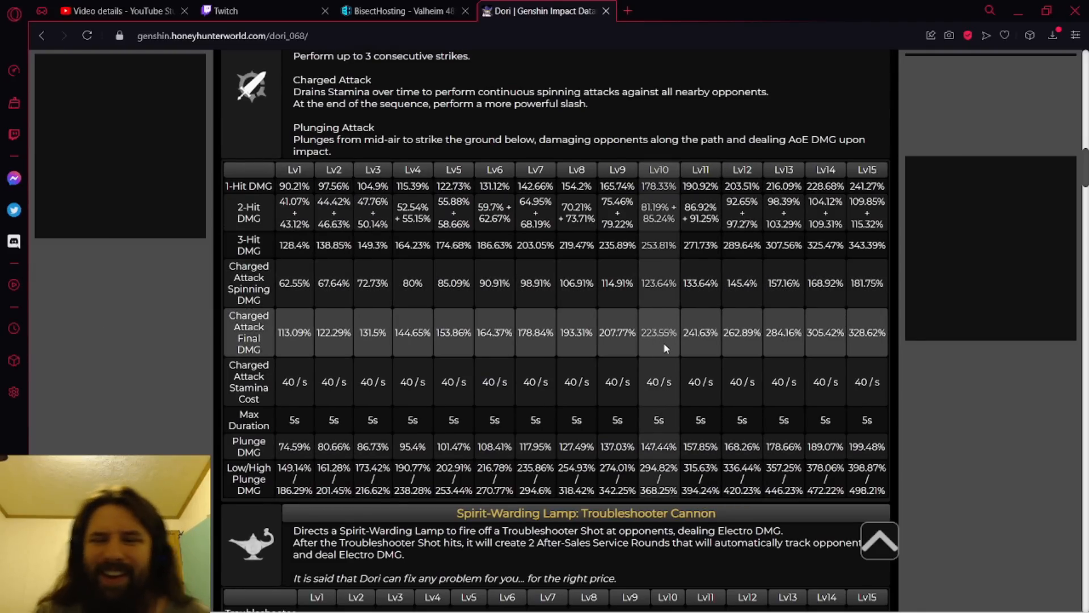
{"action": "scroll", "scroll_direction": "up", "scroll_amount": 3}
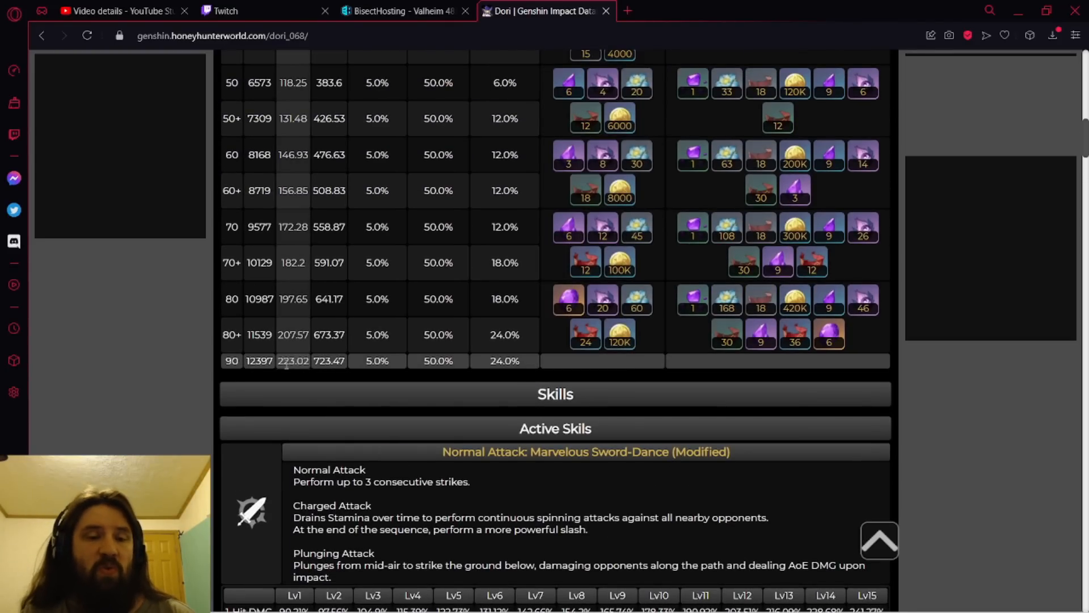
{"action": "scroll", "scroll_direction": "down", "scroll_amount": 3}
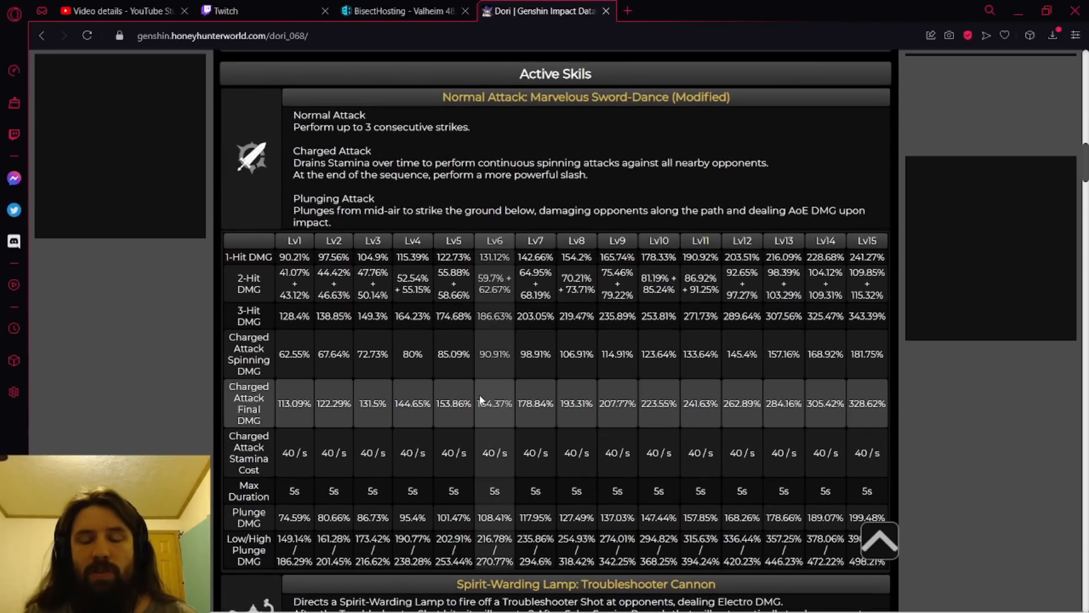
{"action": "scroll", "scroll_direction": "down", "scroll_amount": 3}
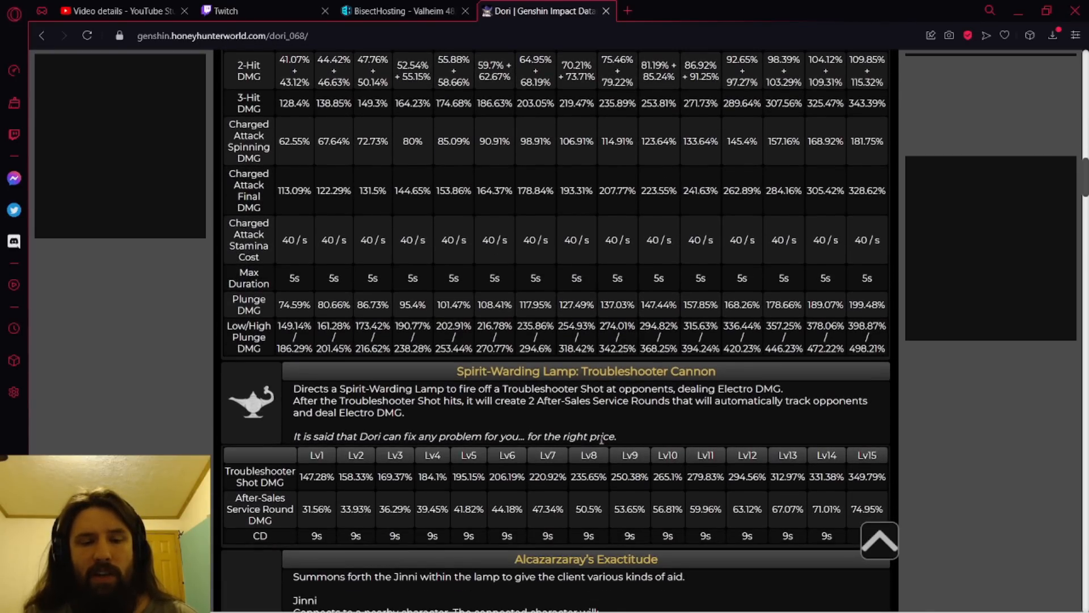
{"action": "mouse_move", "coordinate": [592, 418]}
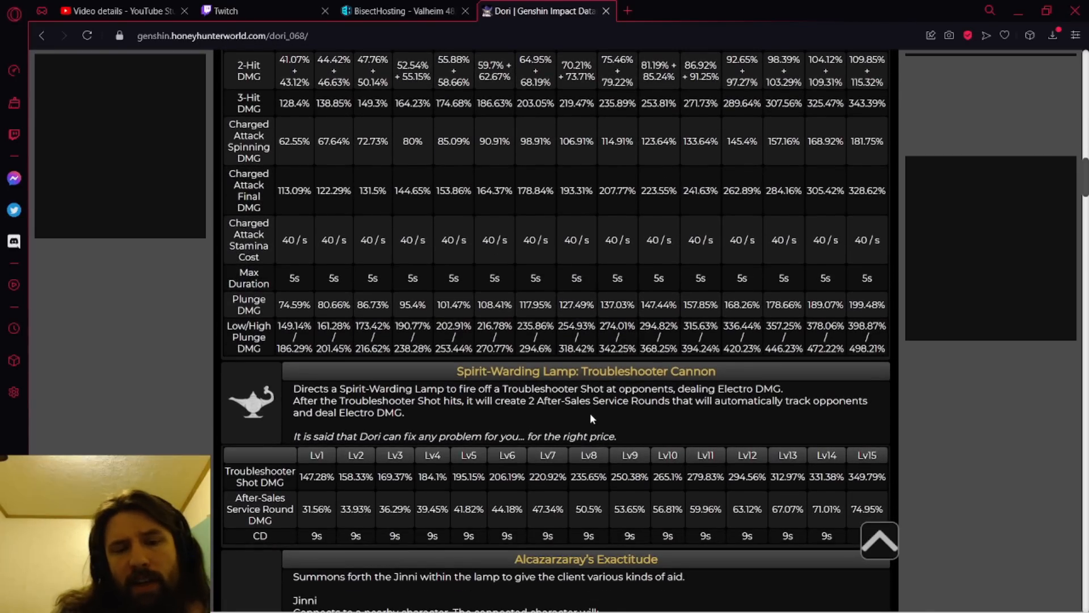
{"action": "mouse_move", "coordinate": [418, 416]}
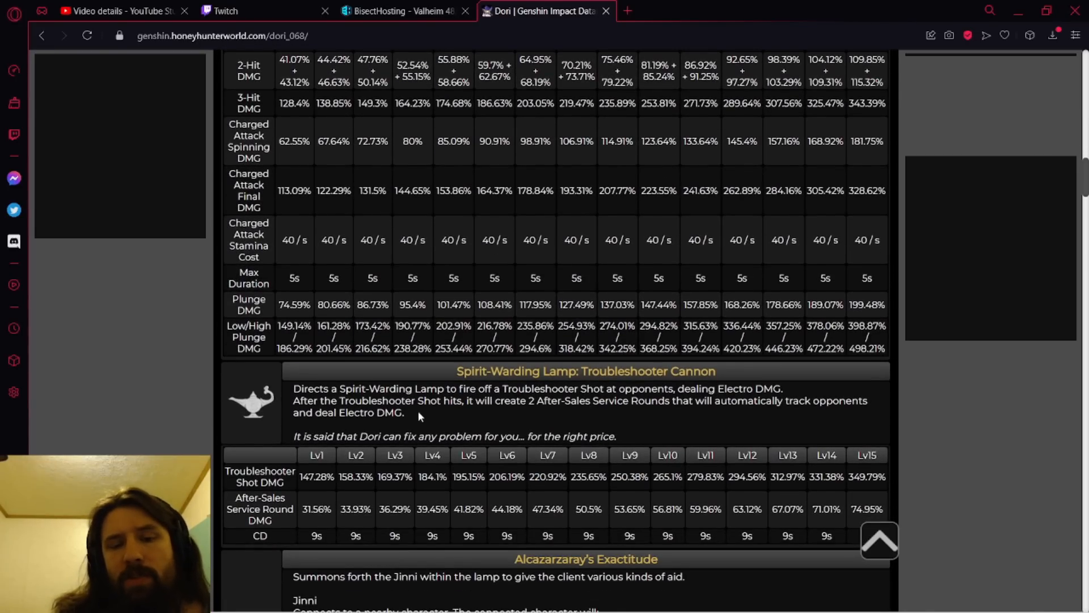
{"action": "mouse_move", "coordinate": [567, 421]}
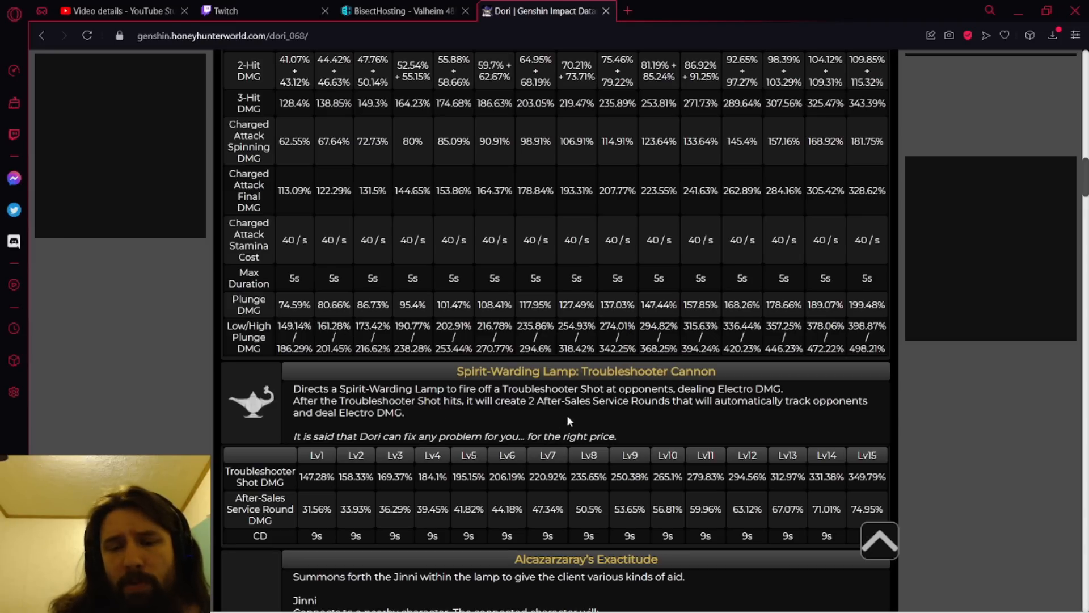
{"action": "mouse_move", "coordinate": [725, 420]}
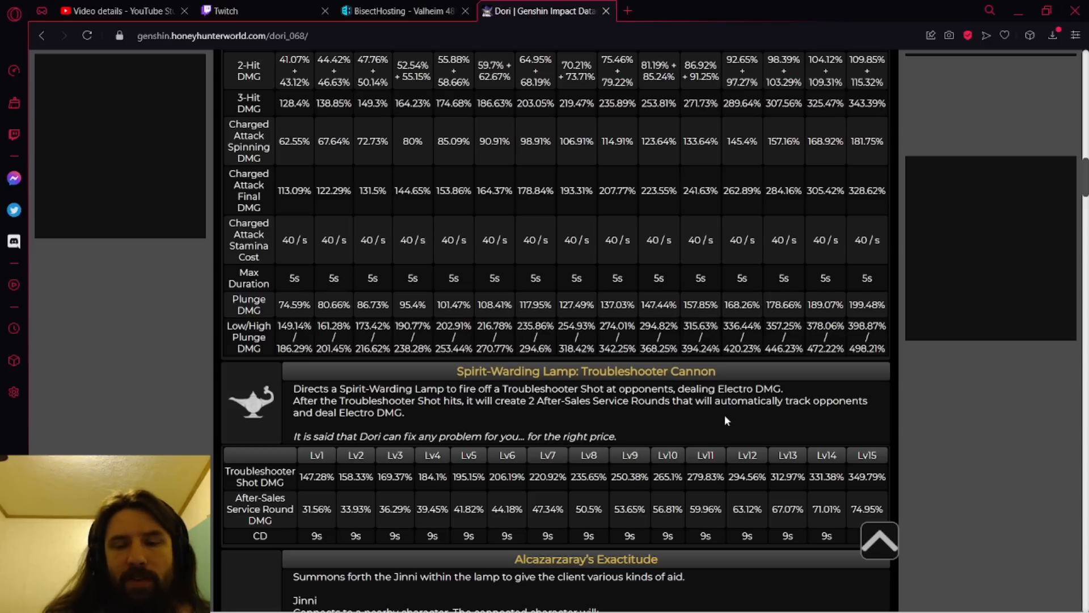
{"action": "mouse_move", "coordinate": [756, 429]}
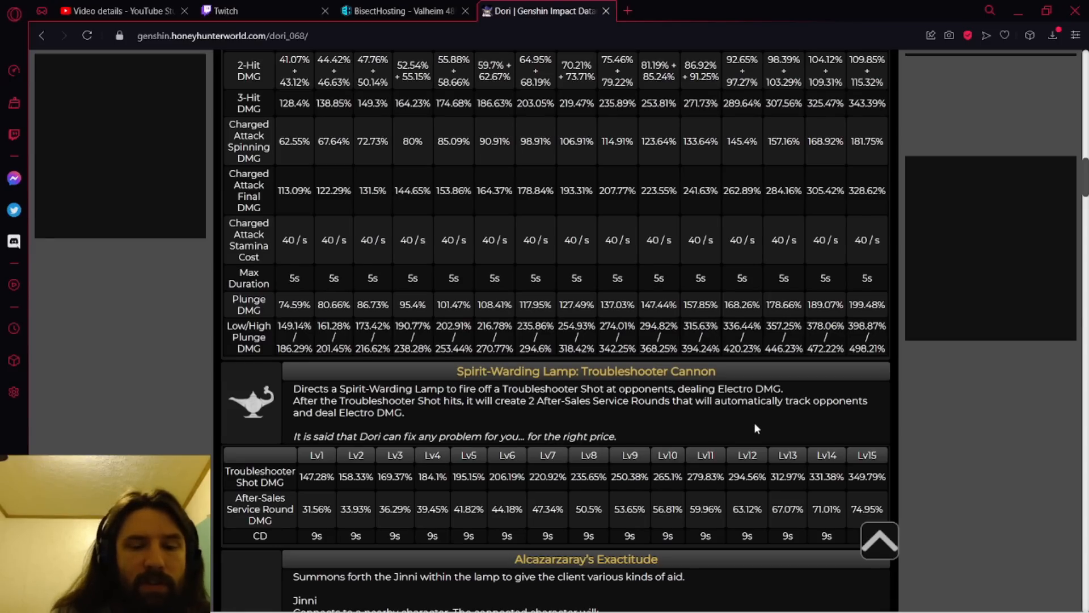
Scroll to Alcazarzaray's Exactitude and bring up the context menu on the 'Be affected by Electro' line.
{"action": "scroll", "scroll_direction": "down", "scroll_amount": 3}
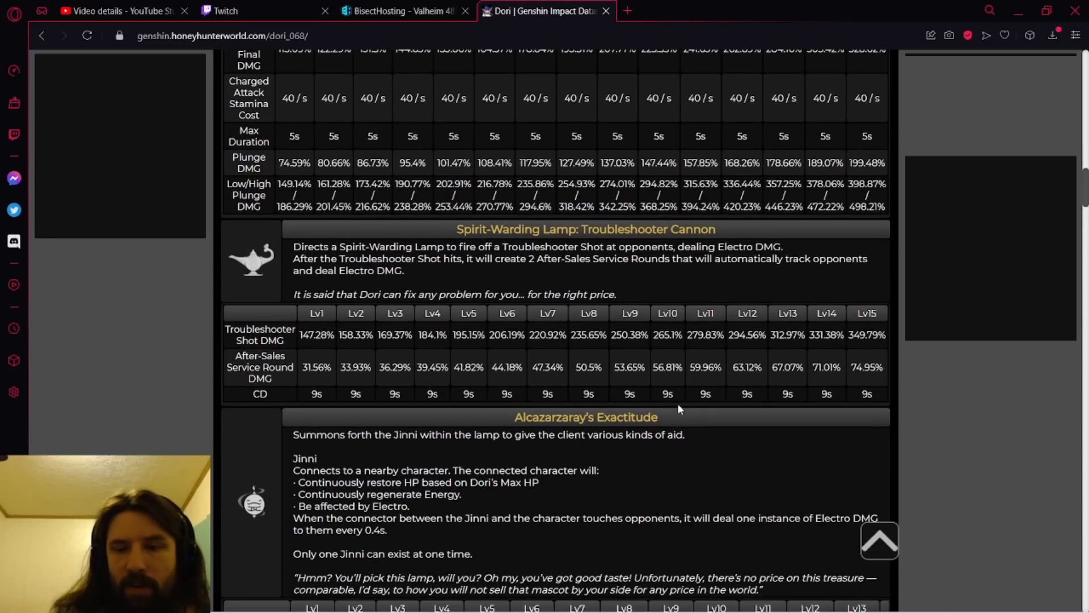
{"action": "mouse_move", "coordinate": [660, 347]}
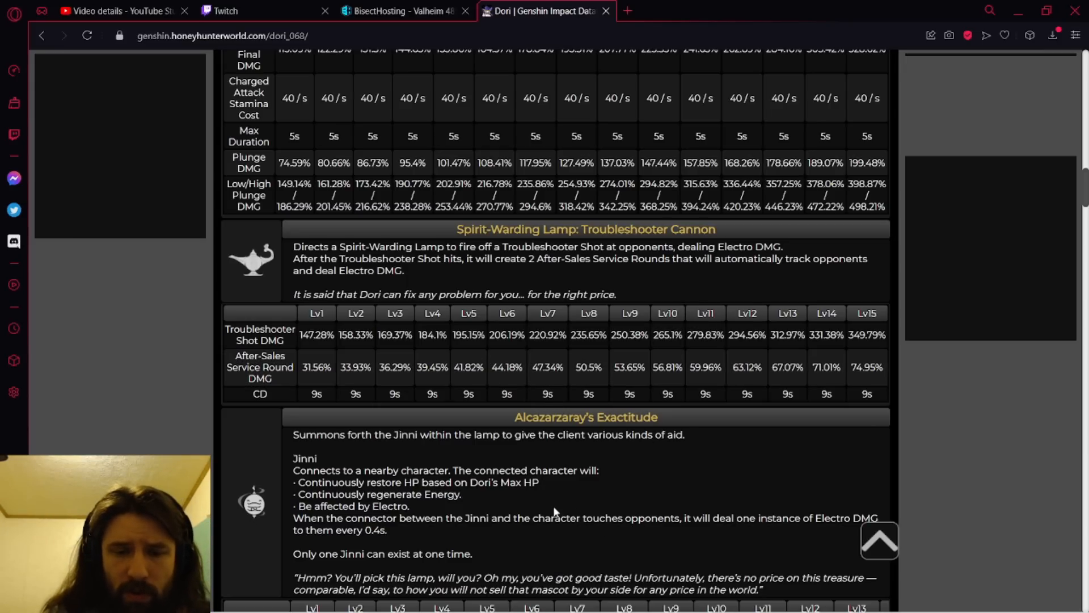
{"action": "mouse_move", "coordinate": [530, 529]}
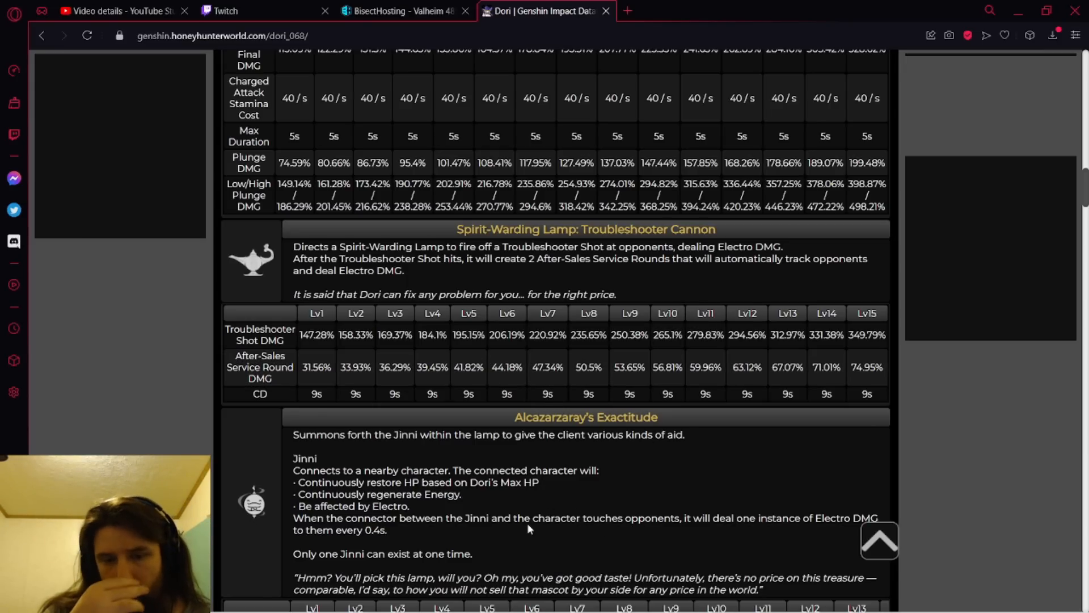
{"action": "scroll", "scroll_direction": "down", "scroll_amount": 3}
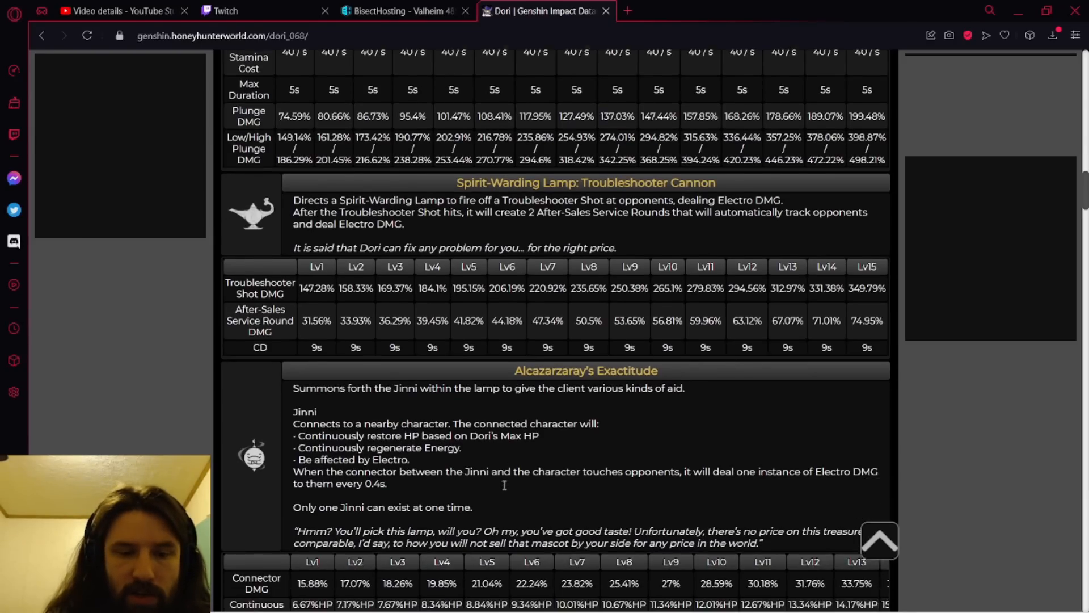
{"action": "scroll", "scroll_direction": "down", "scroll_amount": 3}
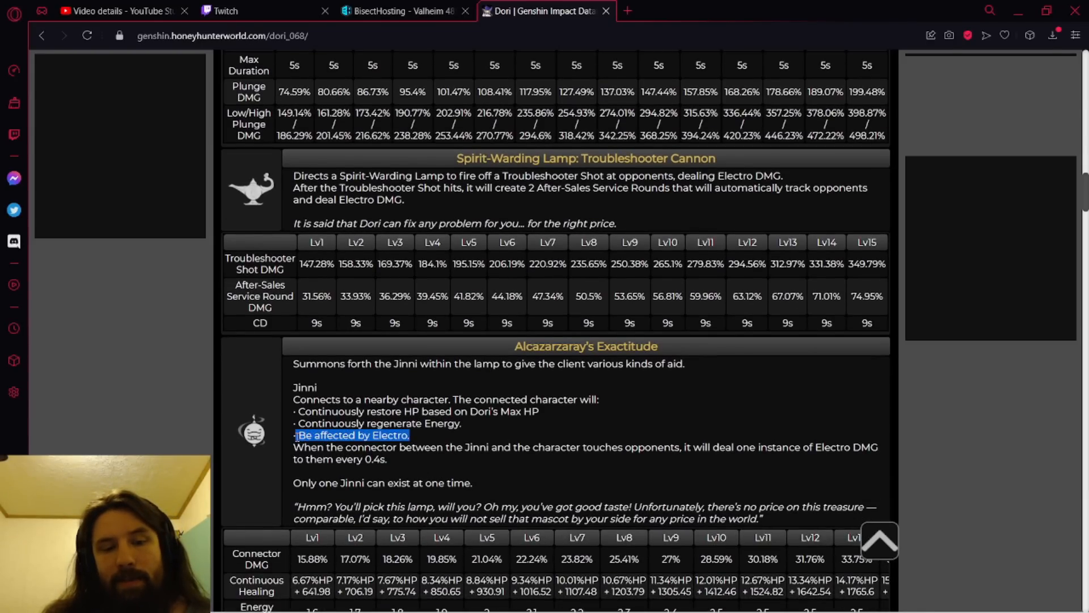
{"action": "right_click", "coordinate": [351, 435]}
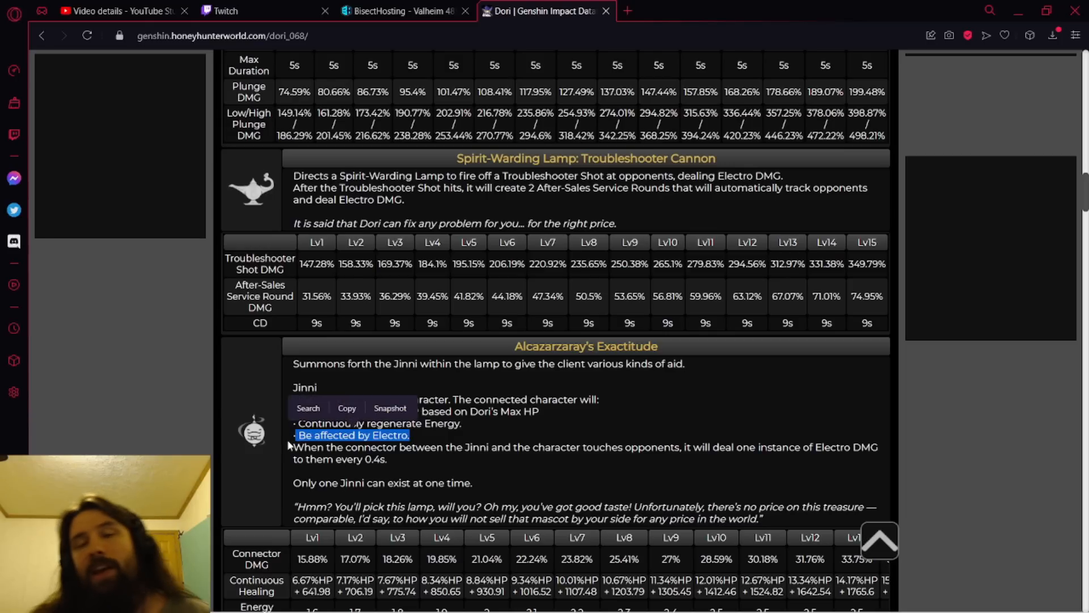
{"action": "mouse_move", "coordinate": [484, 435]}
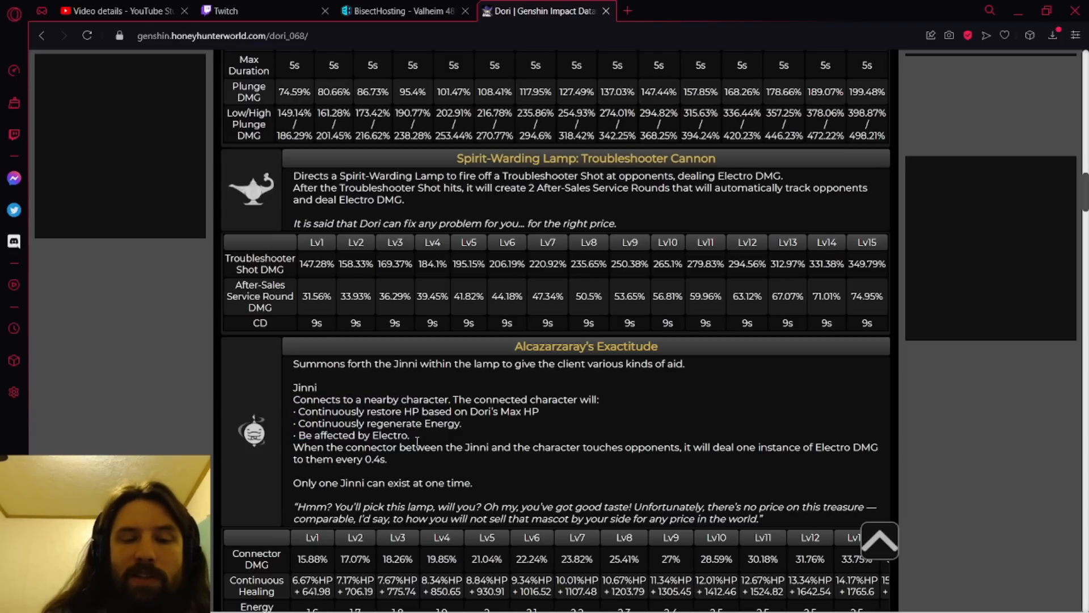
{"action": "mouse_move", "coordinate": [459, 462]}
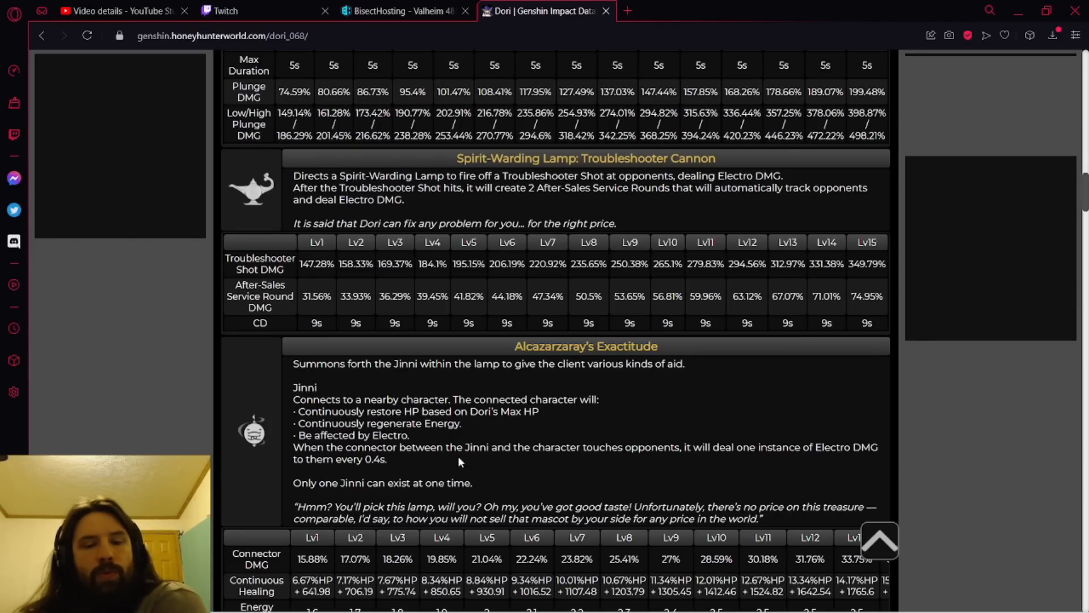
Scroll to the burst's full level table through Energy Cost with the Passive Skills heading below.
{"action": "scroll", "scroll_direction": "down", "scroll_amount": 3}
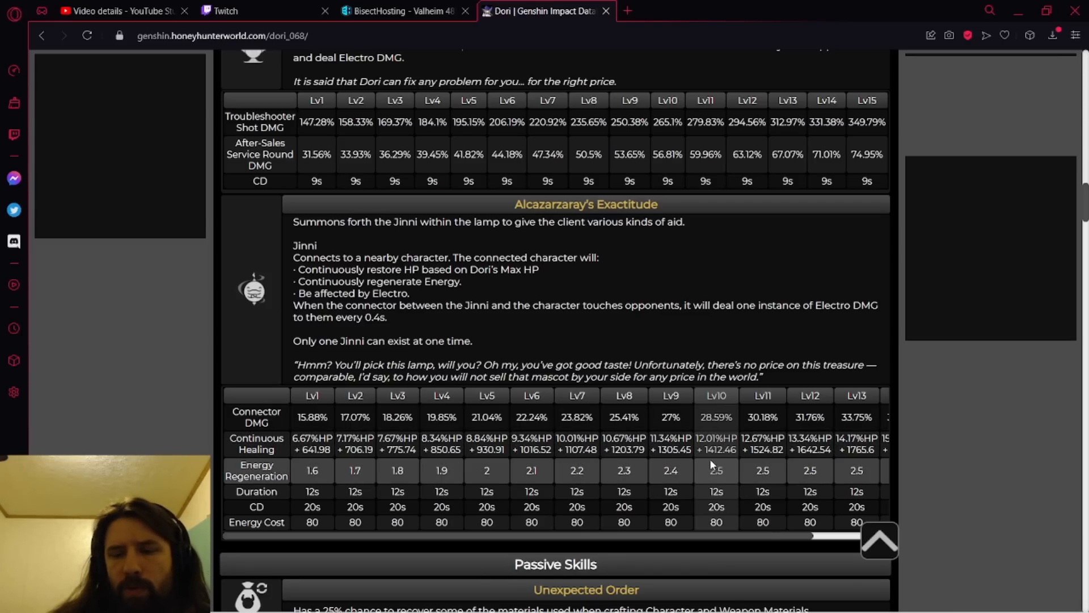
{"action": "mouse_move", "coordinate": [723, 475]}
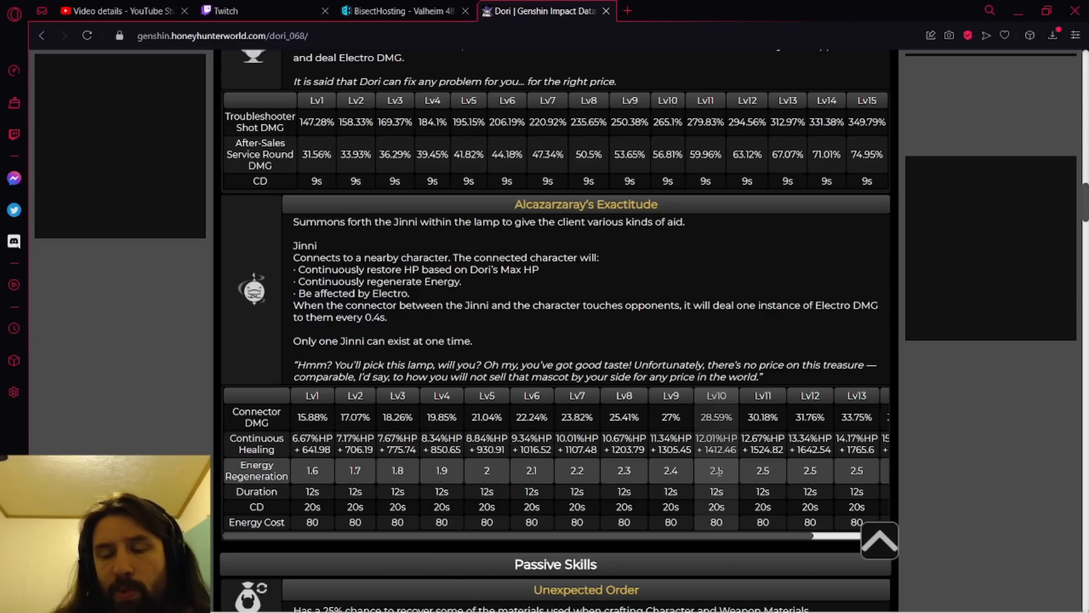
{"action": "mouse_move", "coordinate": [438, 300]}
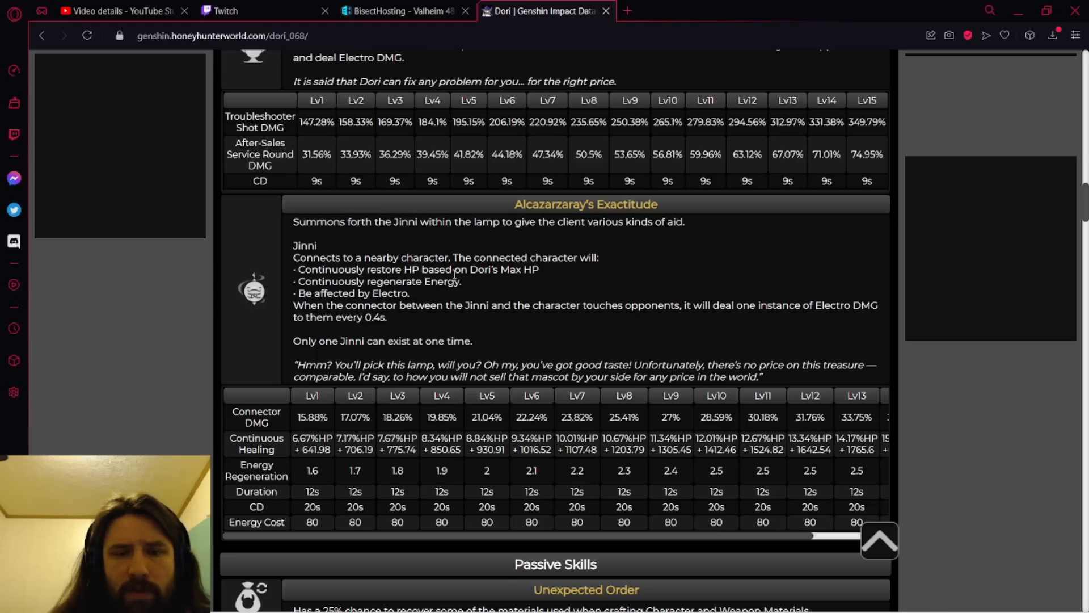
{"action": "mouse_move", "coordinate": [422, 296]}
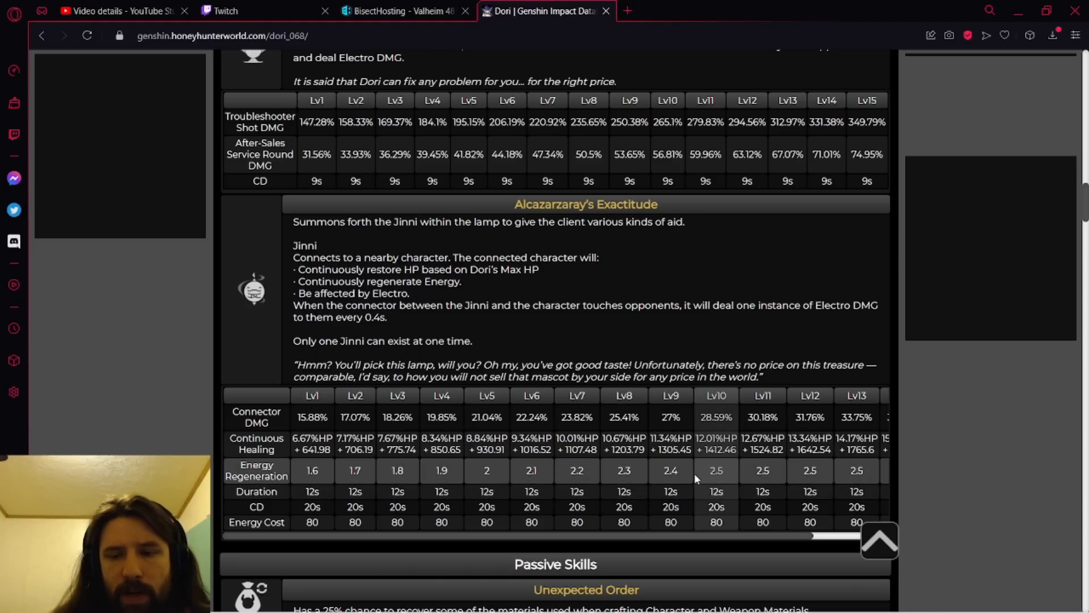
{"action": "mouse_move", "coordinate": [707, 485]}
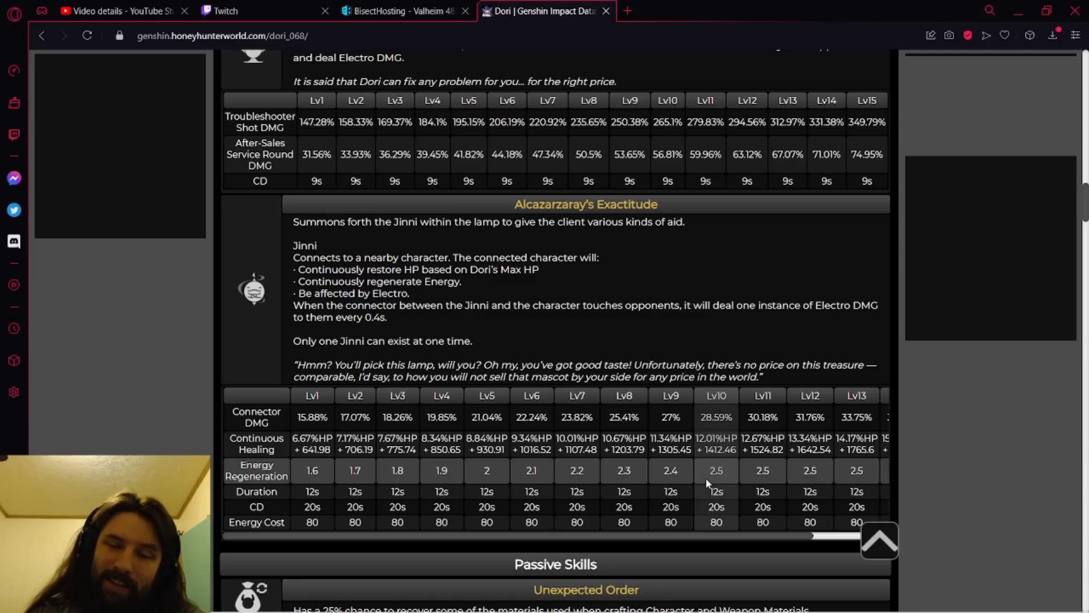
{"action": "mouse_move", "coordinate": [716, 517]}
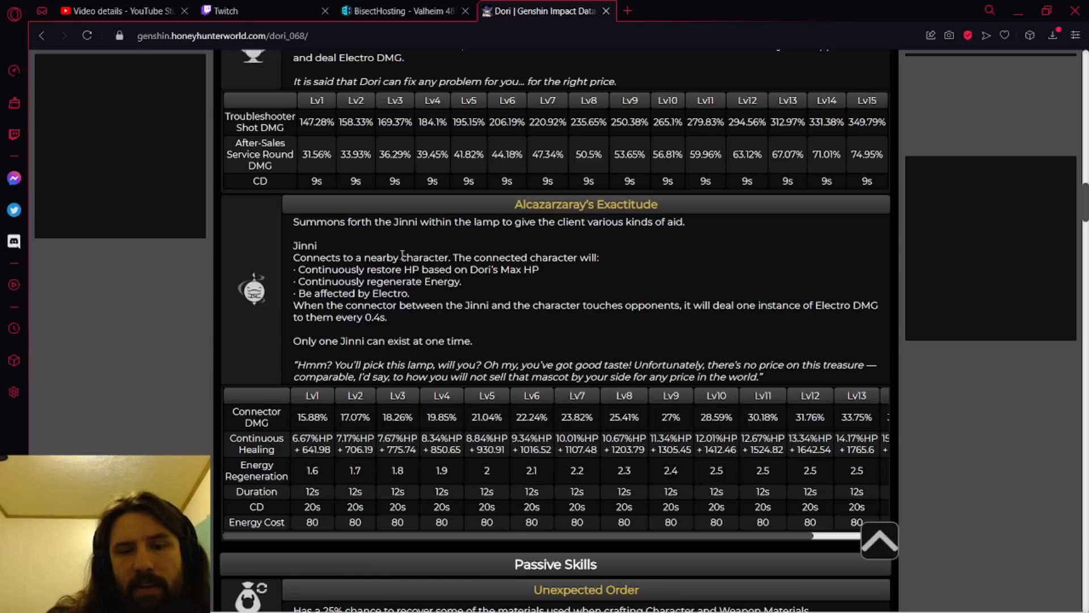
{"action": "mouse_move", "coordinate": [577, 270]}
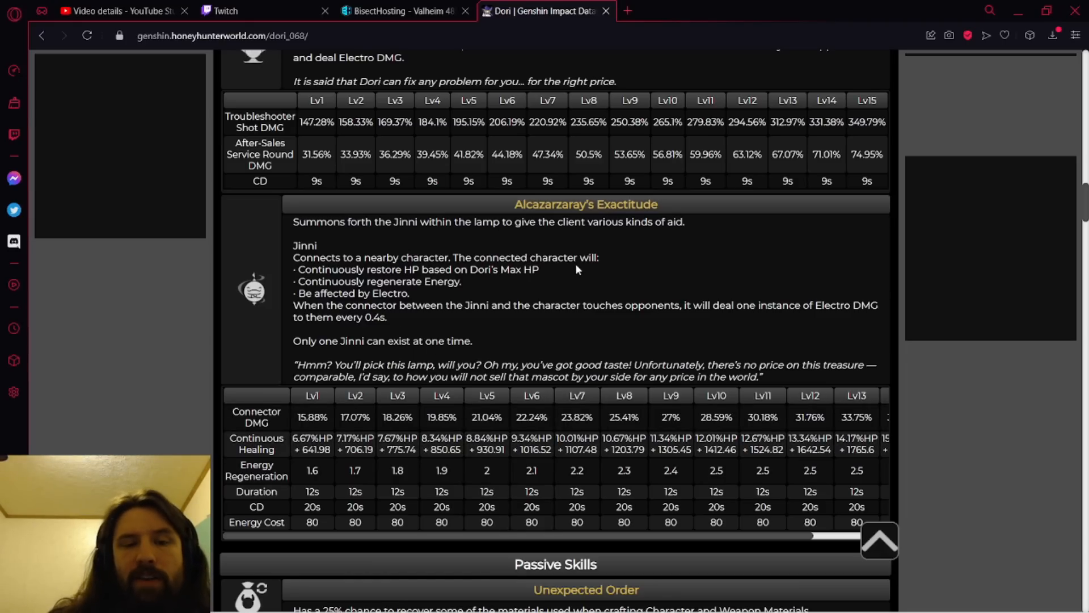
{"action": "mouse_move", "coordinate": [527, 320]}
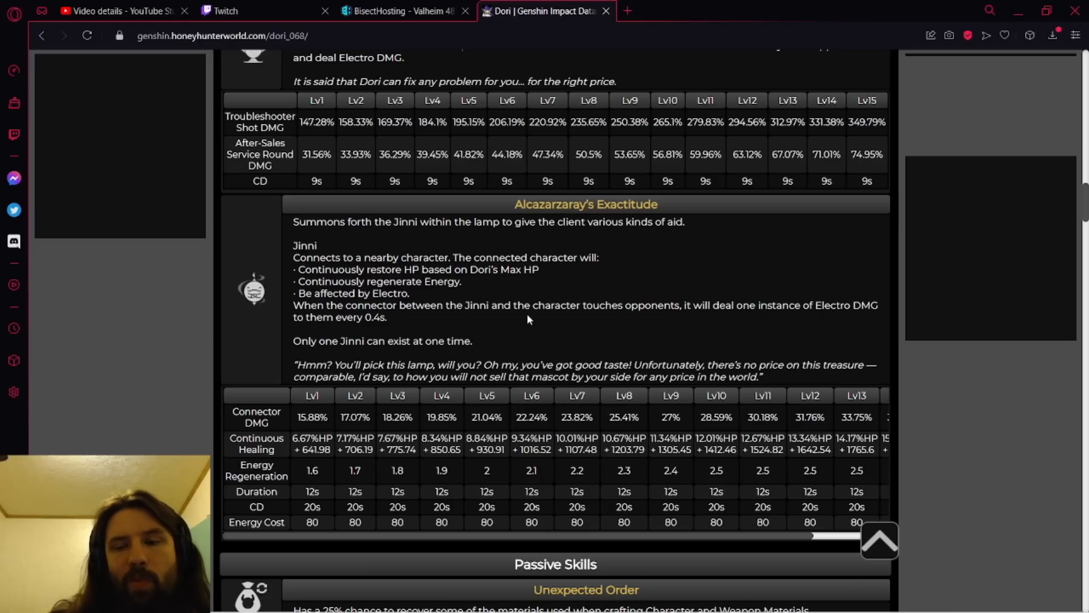
{"action": "mouse_move", "coordinate": [734, 359]}
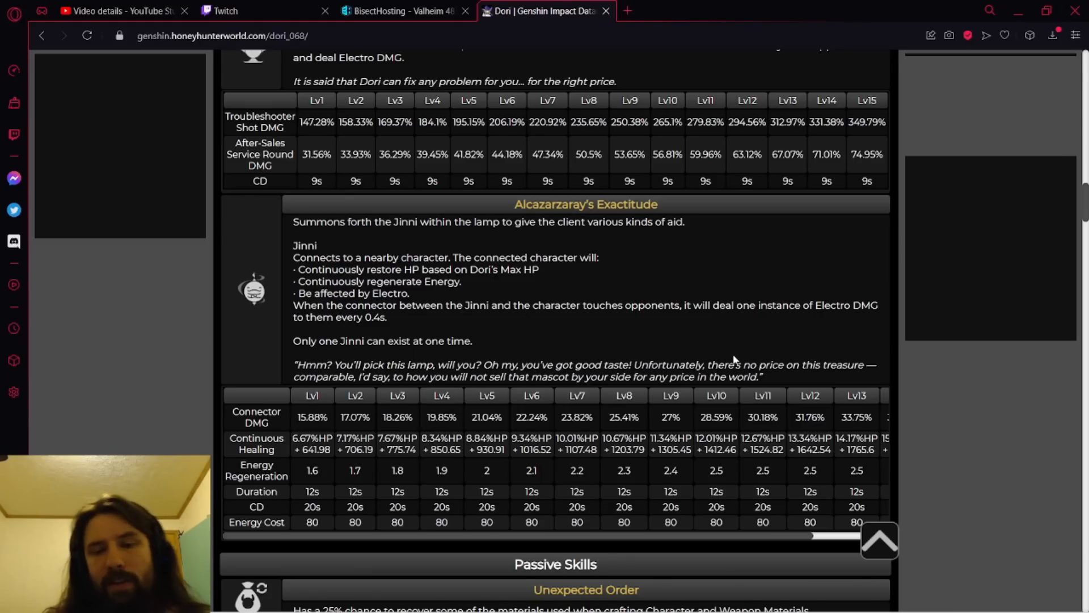
Scroll to Dori's three passive skills and the first five constellations.
{"action": "scroll", "scroll_direction": "down", "scroll_amount": 3}
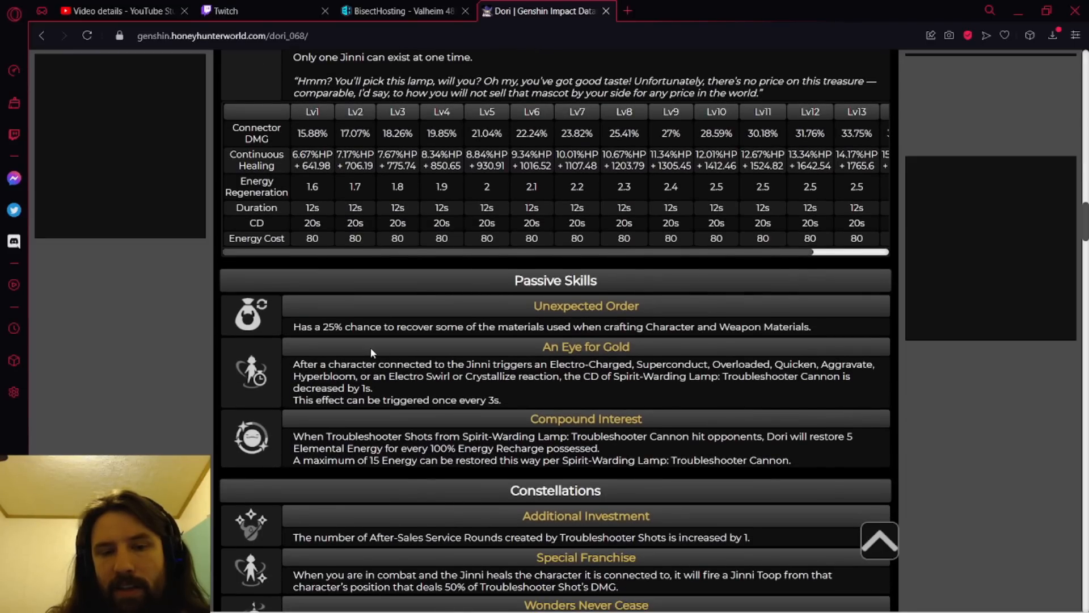
{"action": "mouse_move", "coordinate": [531, 418]}
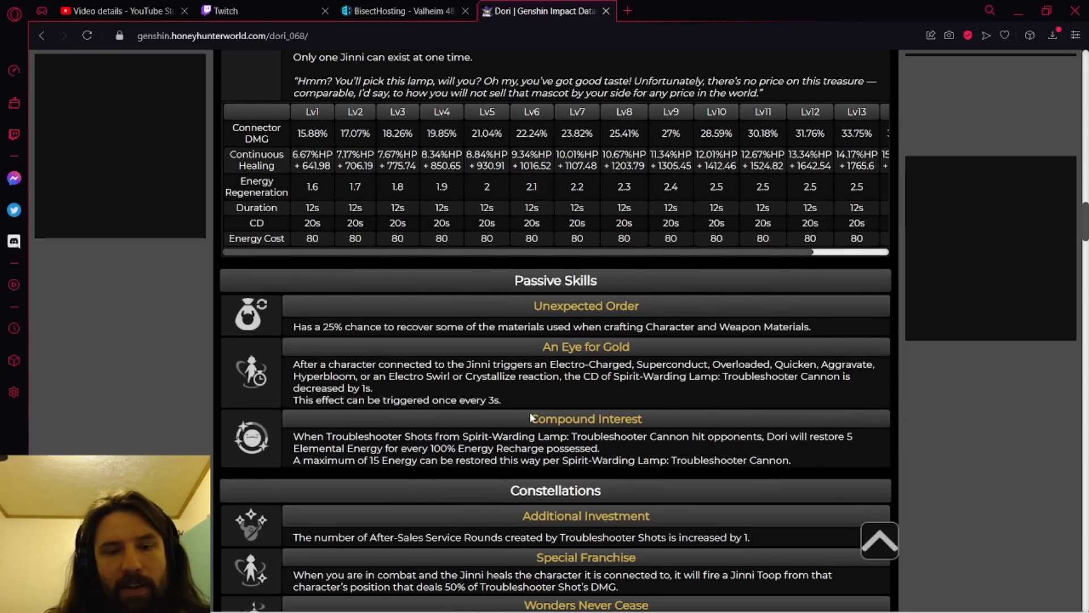
{"action": "mouse_move", "coordinate": [642, 387]}
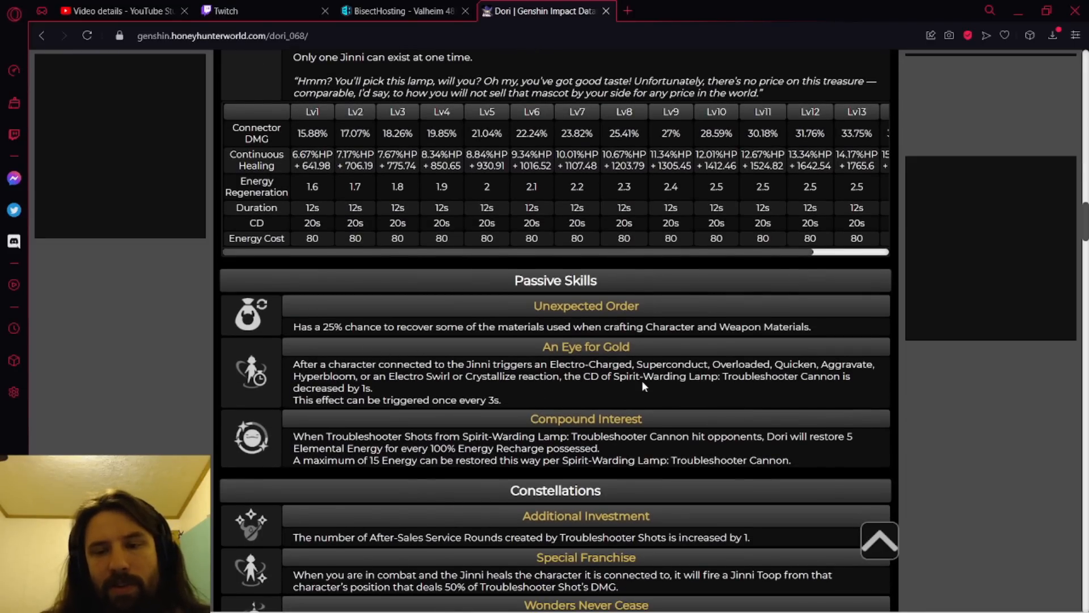
{"action": "mouse_move", "coordinate": [533, 377]}
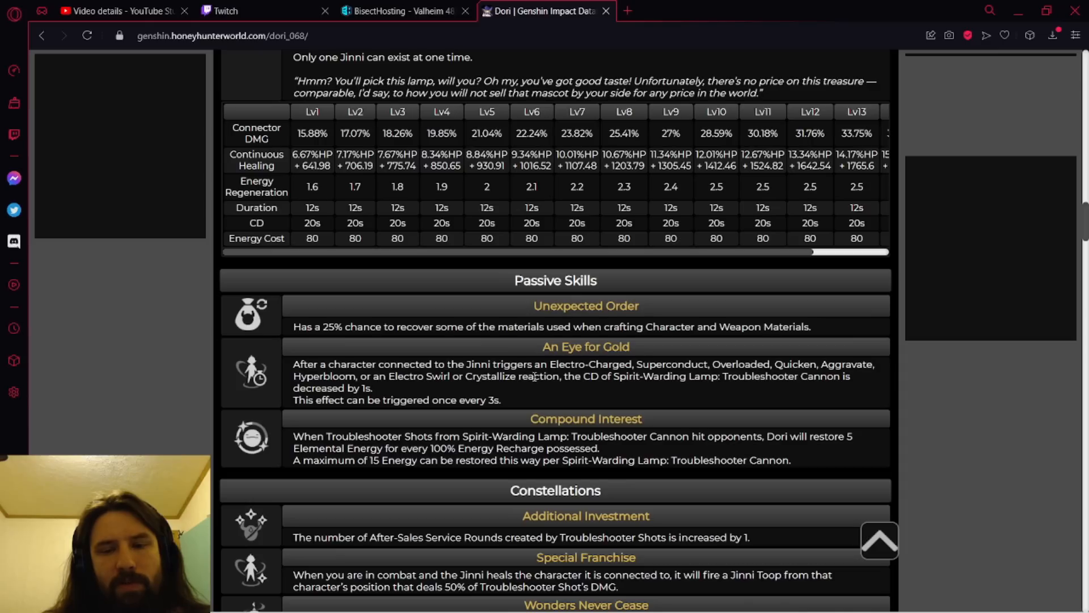
{"action": "mouse_move", "coordinate": [704, 393]}
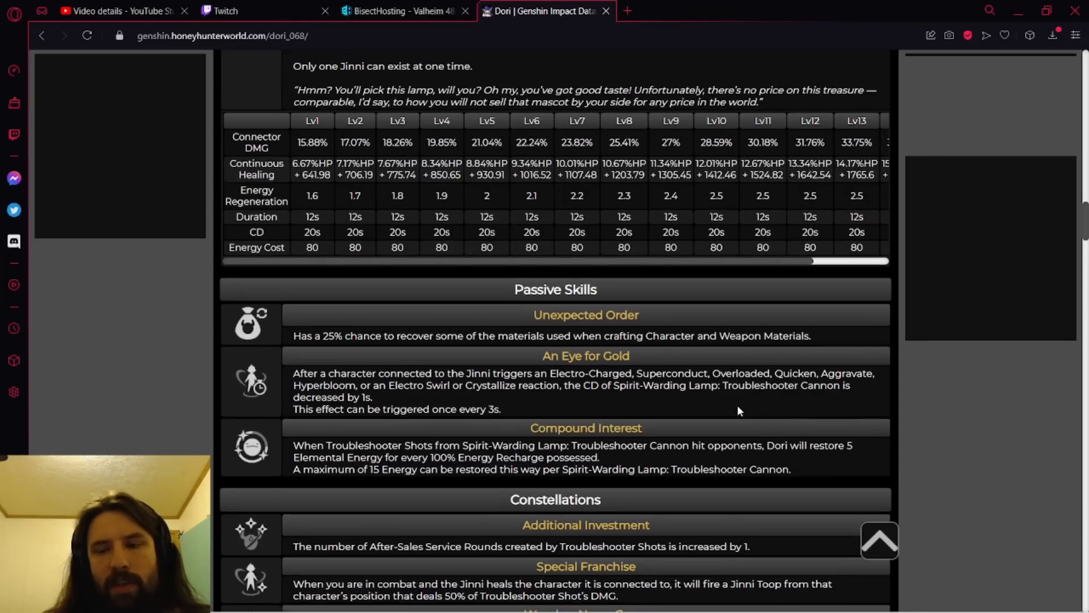
{"action": "scroll", "scroll_direction": "up", "scroll_amount": 3}
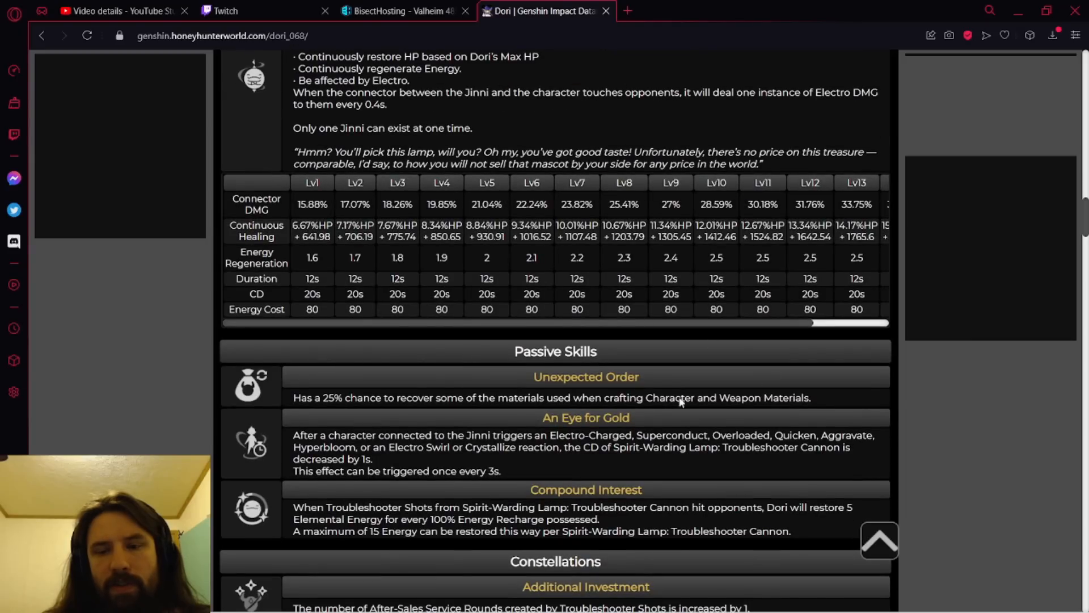
{"action": "scroll", "scroll_direction": "down", "scroll_amount": 3}
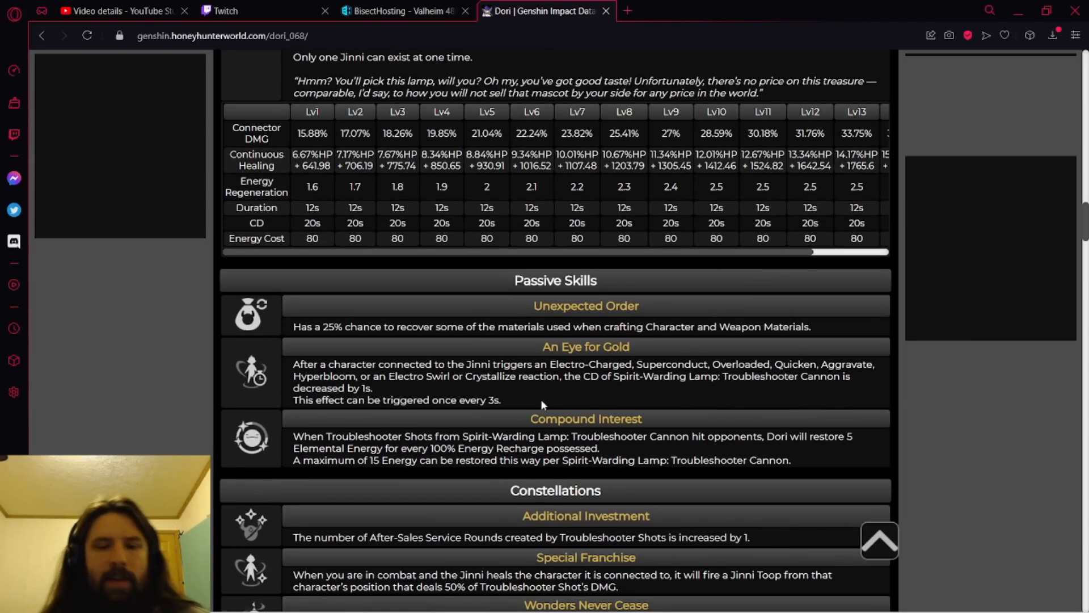
{"action": "mouse_move", "coordinate": [556, 399]}
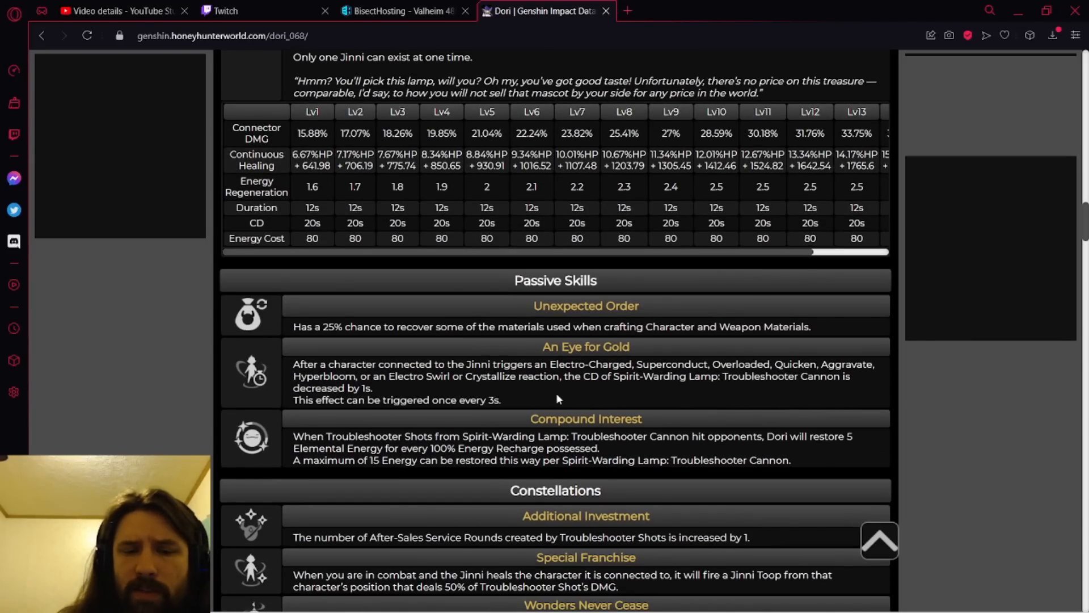
{"action": "scroll", "scroll_direction": "down", "scroll_amount": 3}
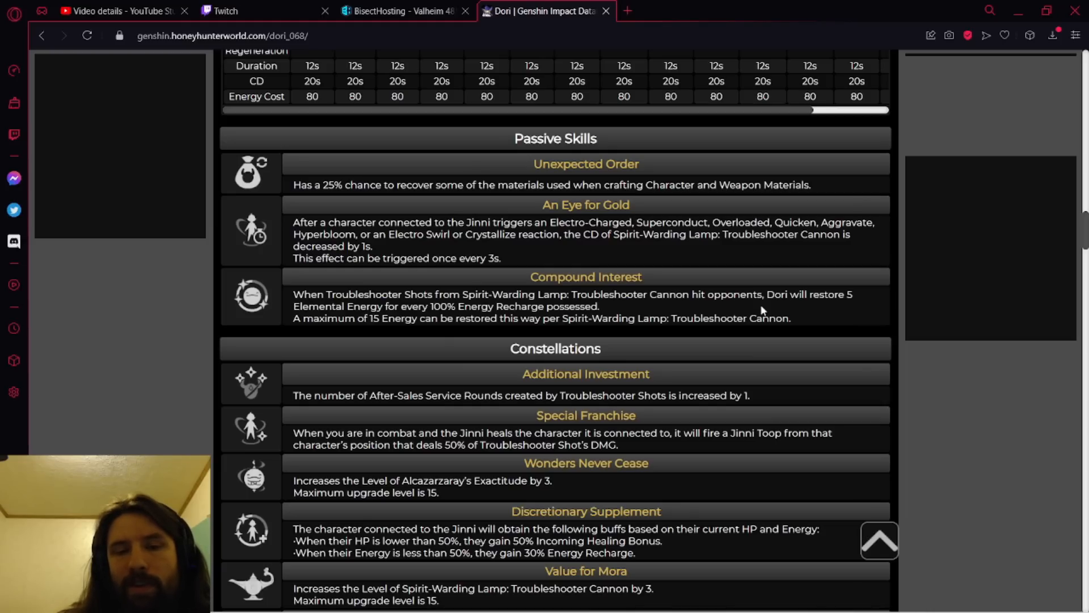
{"action": "mouse_move", "coordinate": [431, 340]}
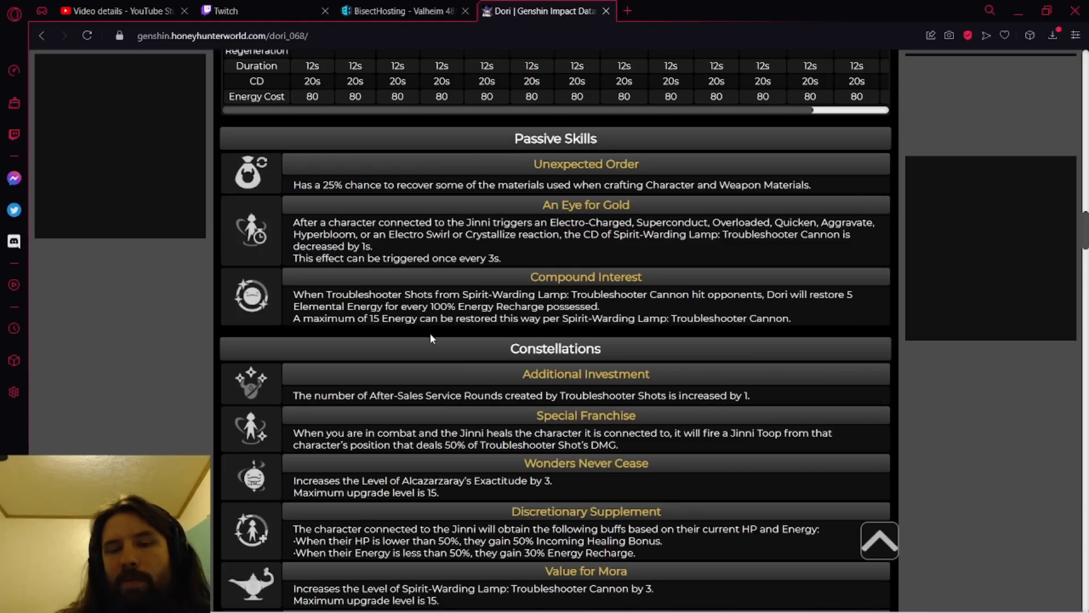
Scroll until all six constellations, including Sprinkling Weight, and the Skill Ascension heading are visible.
{"action": "scroll", "scroll_direction": "down", "scroll_amount": 3}
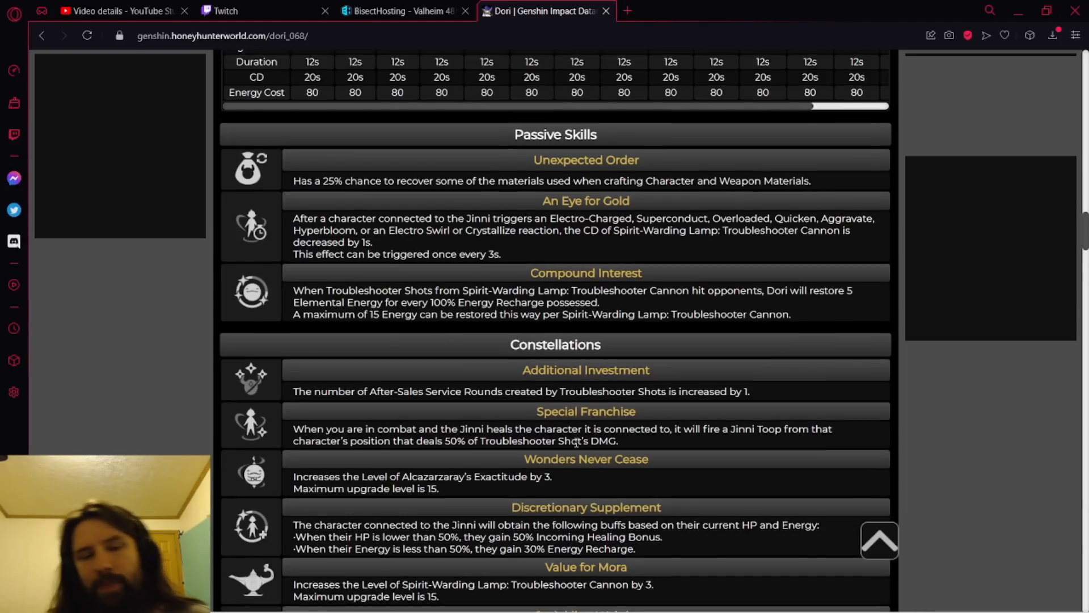
{"action": "scroll", "scroll_direction": "down", "scroll_amount": 3}
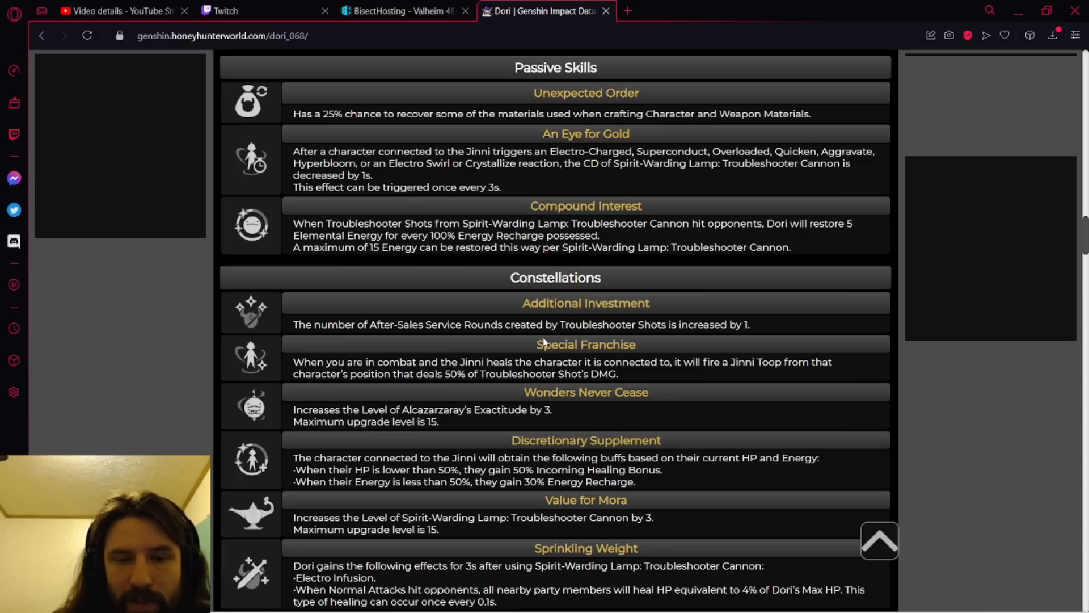
{"action": "mouse_move", "coordinate": [471, 370]}
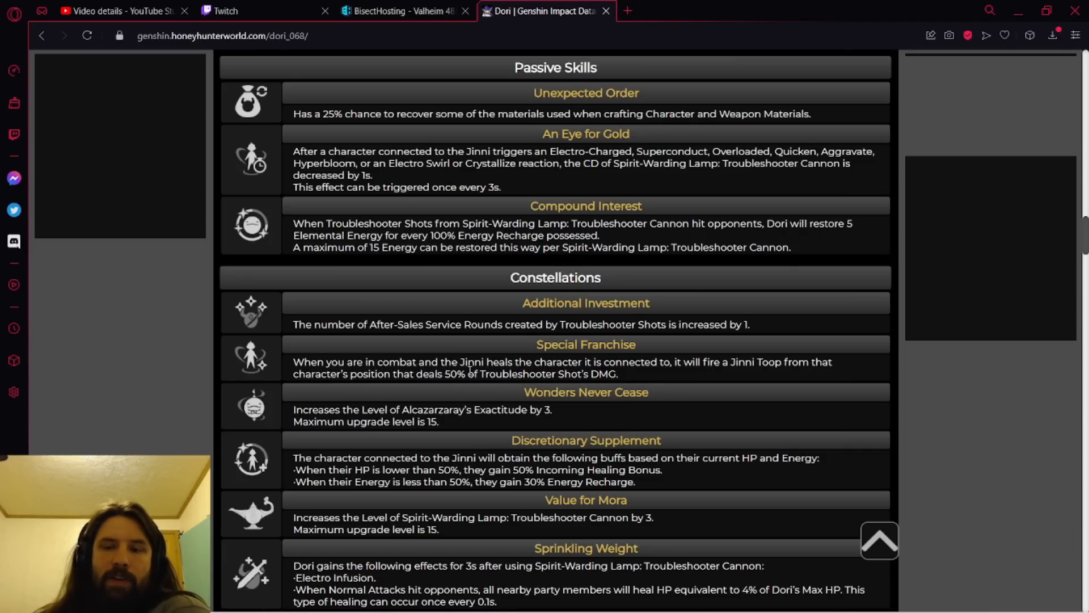
{"action": "mouse_move", "coordinate": [591, 401]}
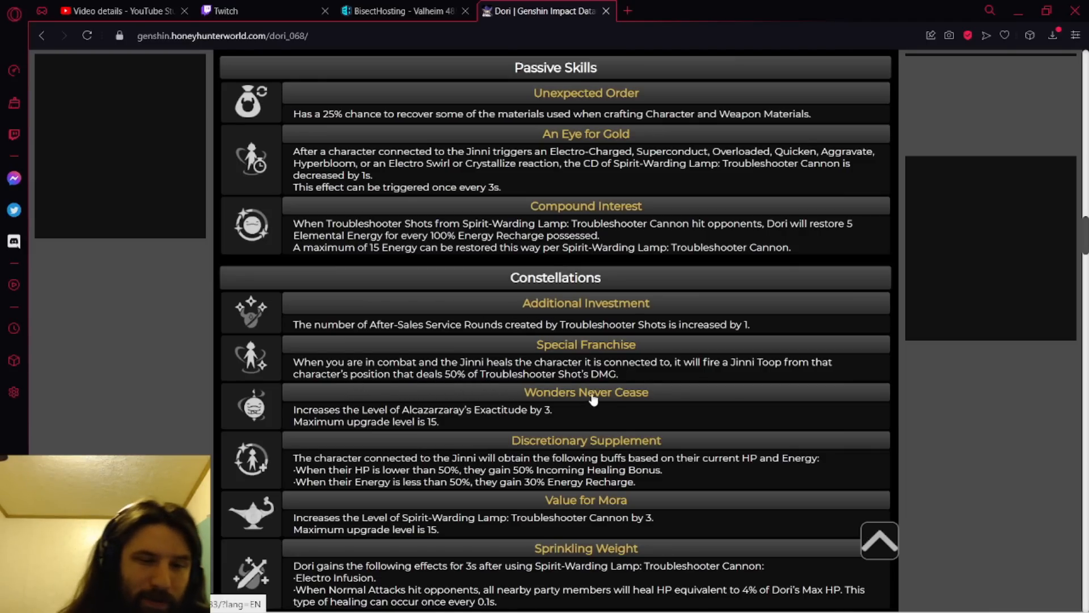
{"action": "mouse_move", "coordinate": [661, 377]}
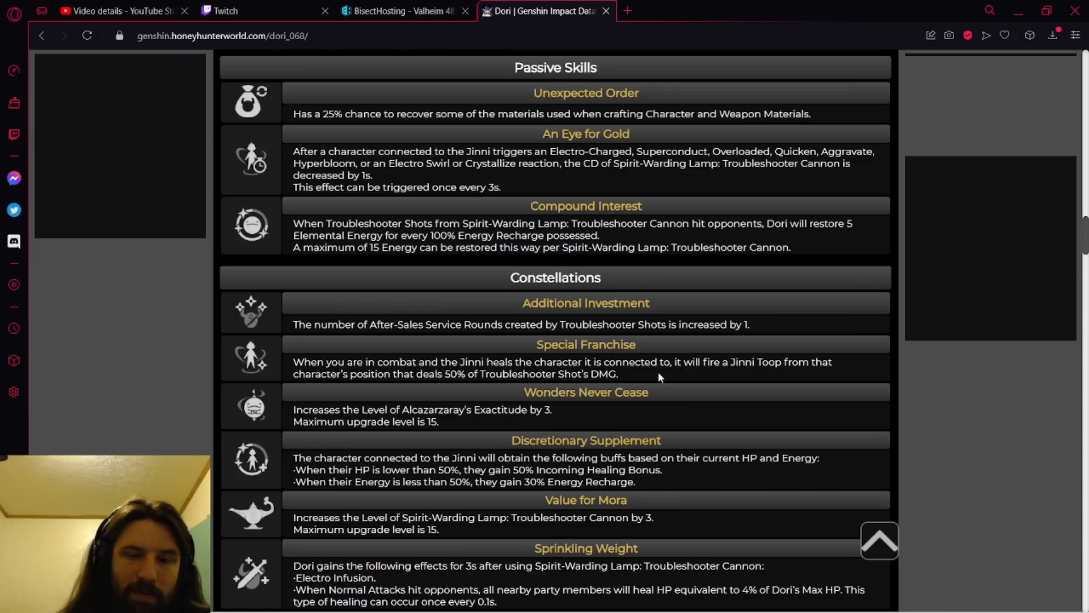
{"action": "scroll", "scroll_direction": "down", "scroll_amount": 3}
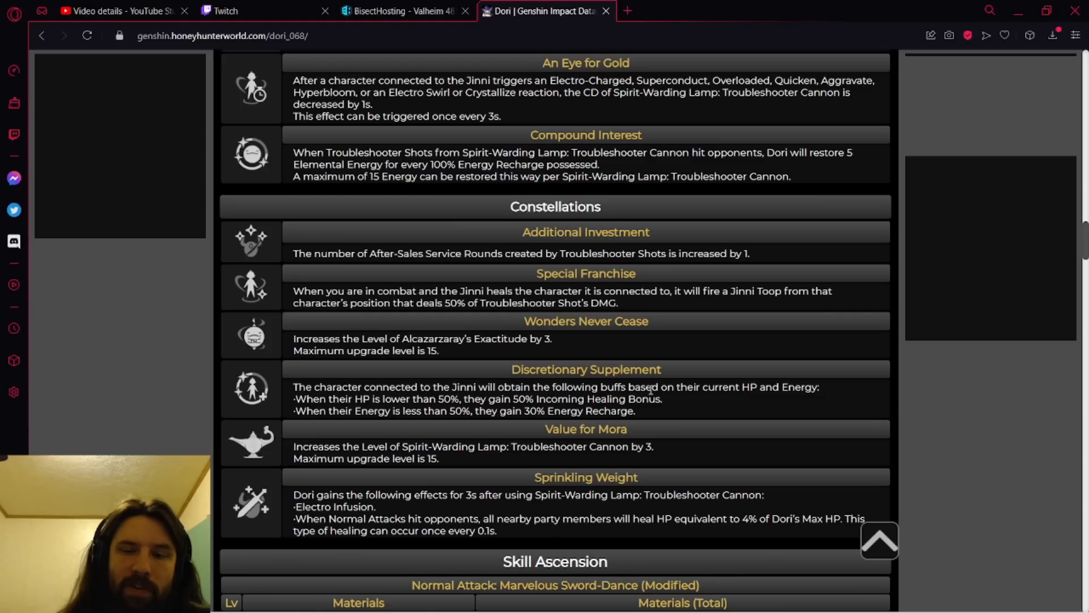
{"action": "mouse_move", "coordinate": [742, 403]}
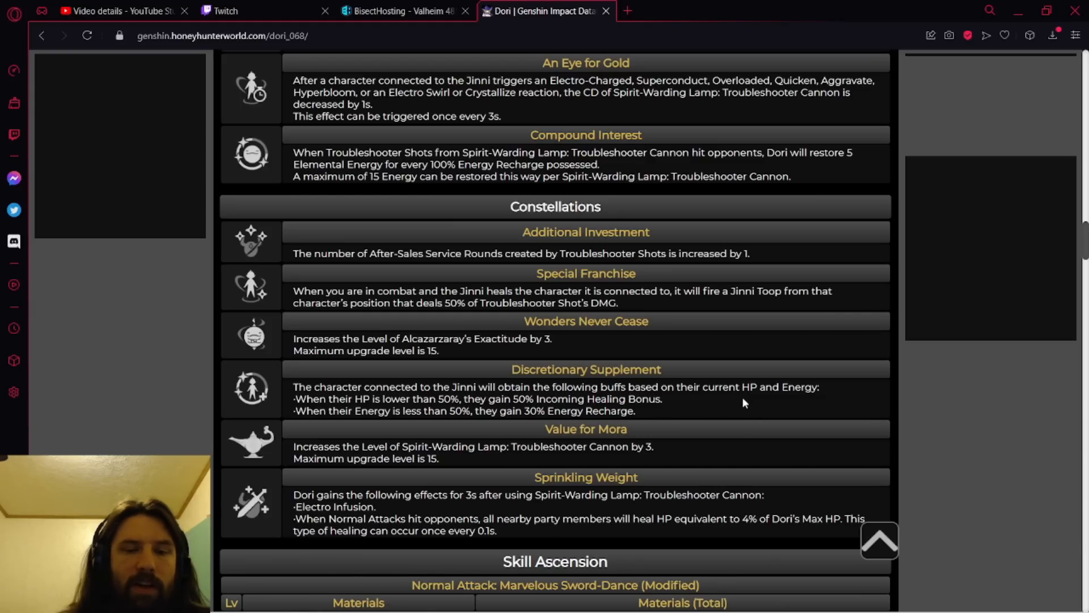
{"action": "mouse_move", "coordinate": [490, 405]}
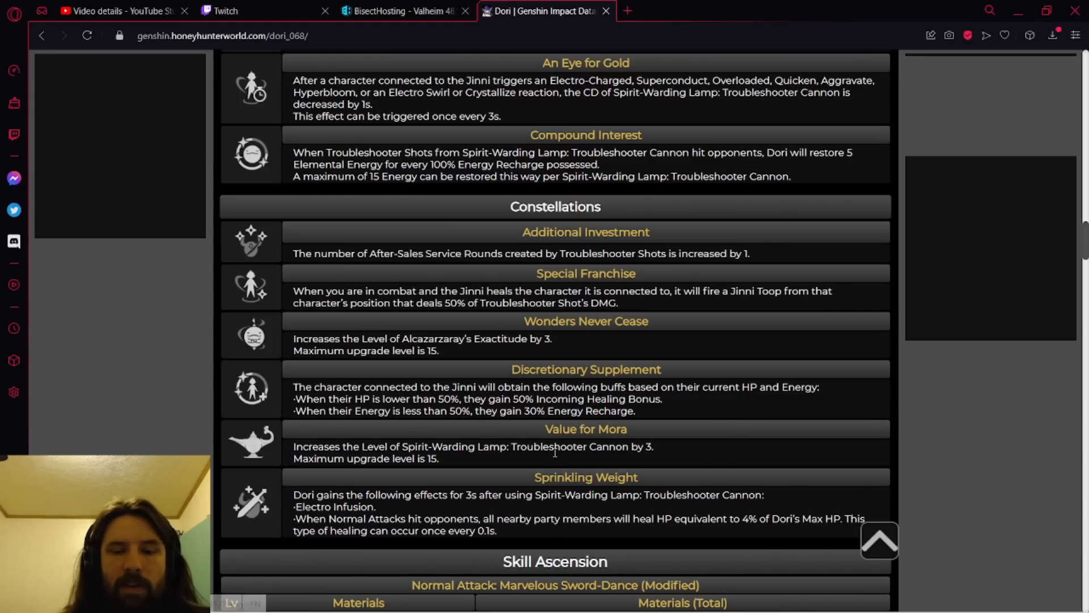
Scroll to the Marvelous Sword-Dance skill ascension table showing levels 2–5 materials.
{"action": "scroll", "scroll_direction": "down", "scroll_amount": 3}
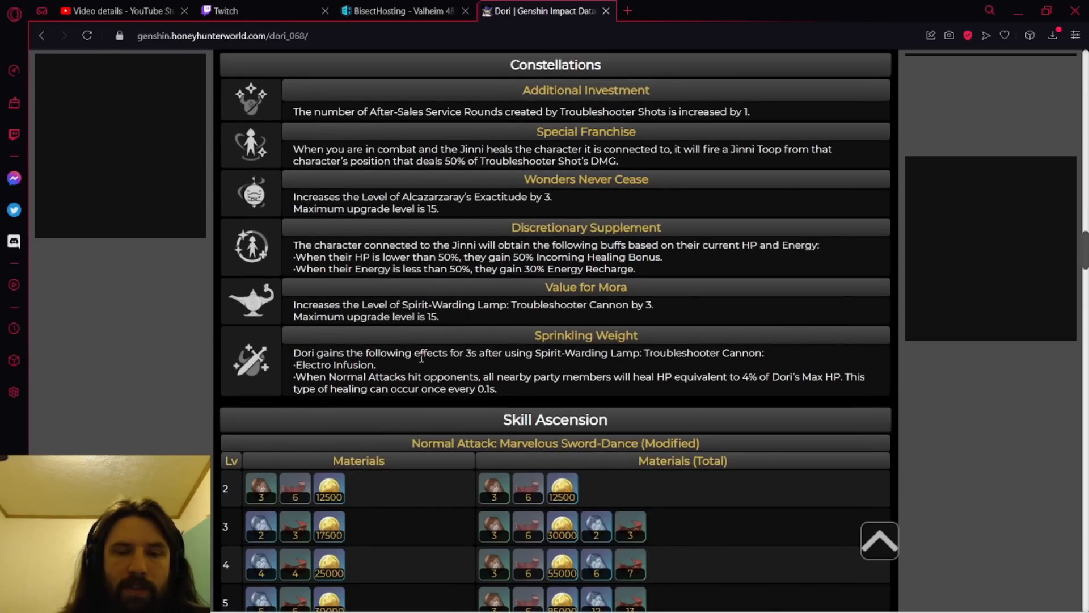
{"action": "mouse_move", "coordinate": [561, 376]}
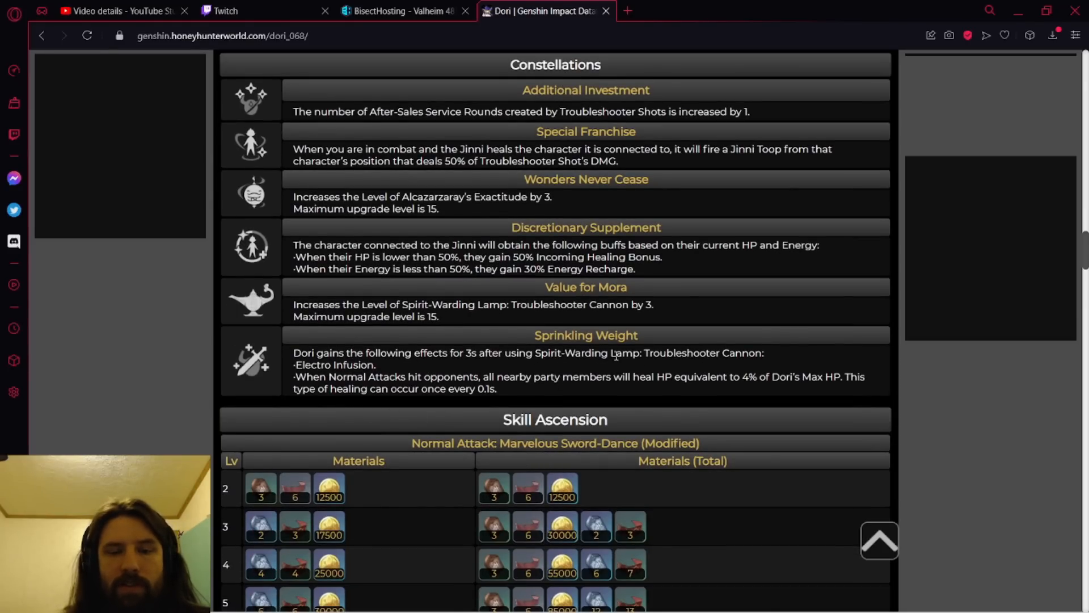
{"action": "mouse_move", "coordinate": [574, 410]}
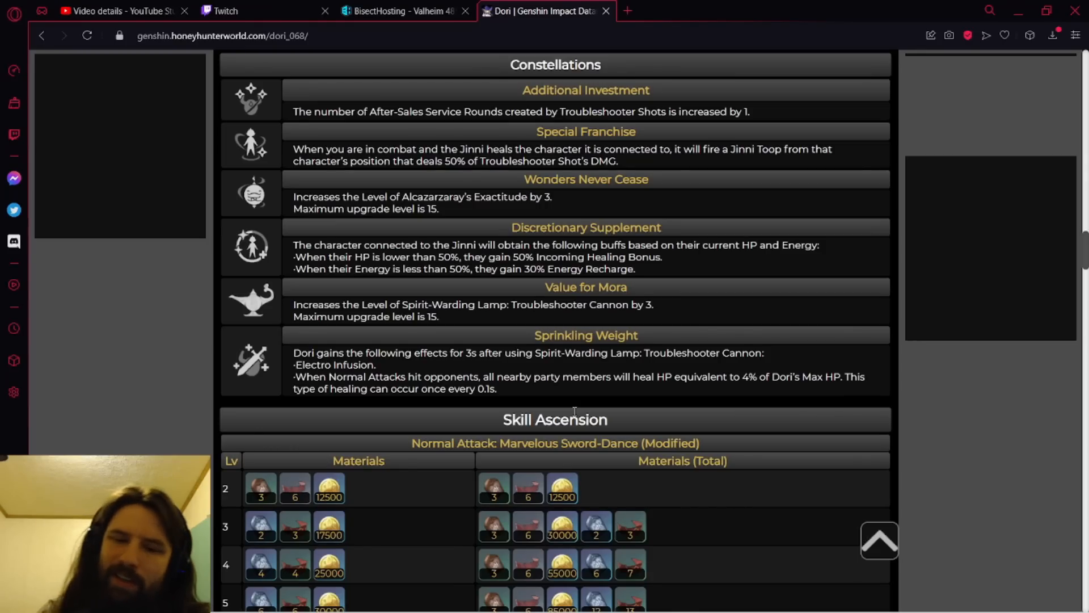
Scroll up through the profile and normal attack table, then back down to the passive skills and constellations.
{"action": "scroll", "scroll_direction": "up", "scroll_amount": 3}
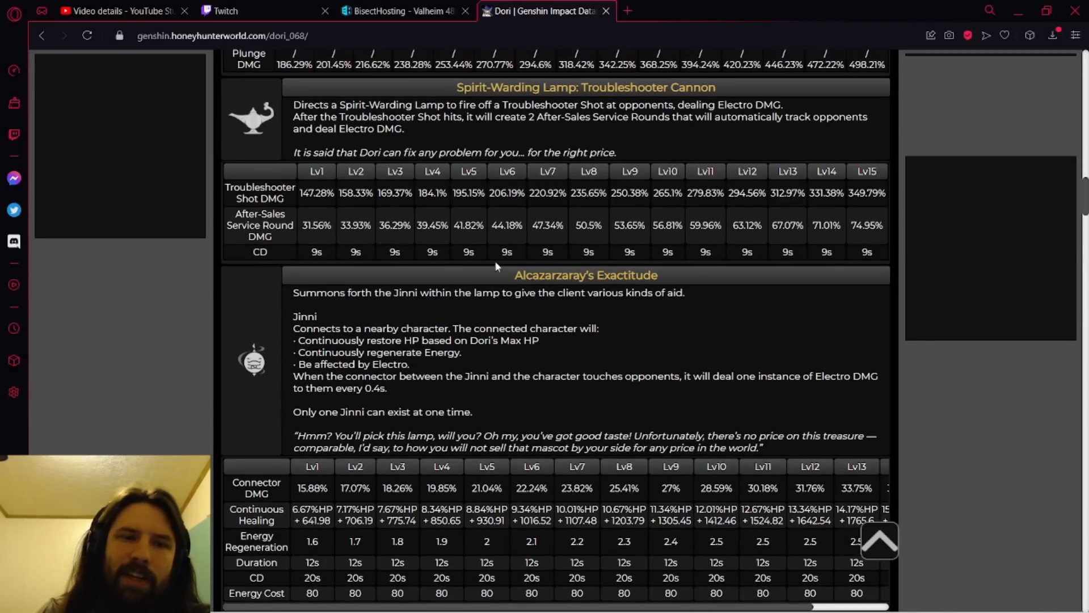
{"action": "scroll", "scroll_direction": "up", "scroll_amount": 3}
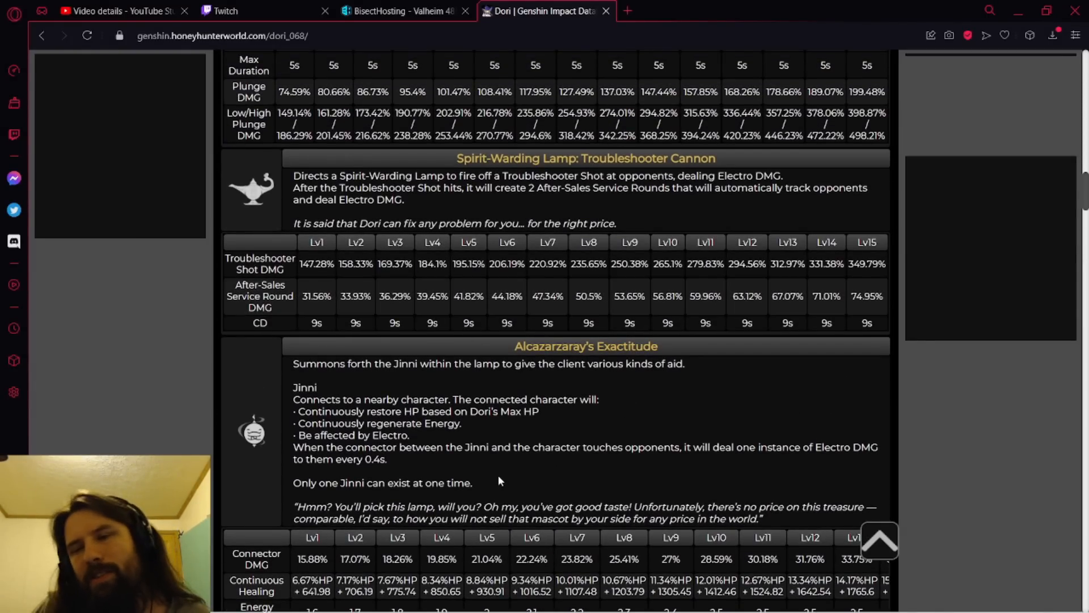
{"action": "mouse_move", "coordinate": [581, 416]}
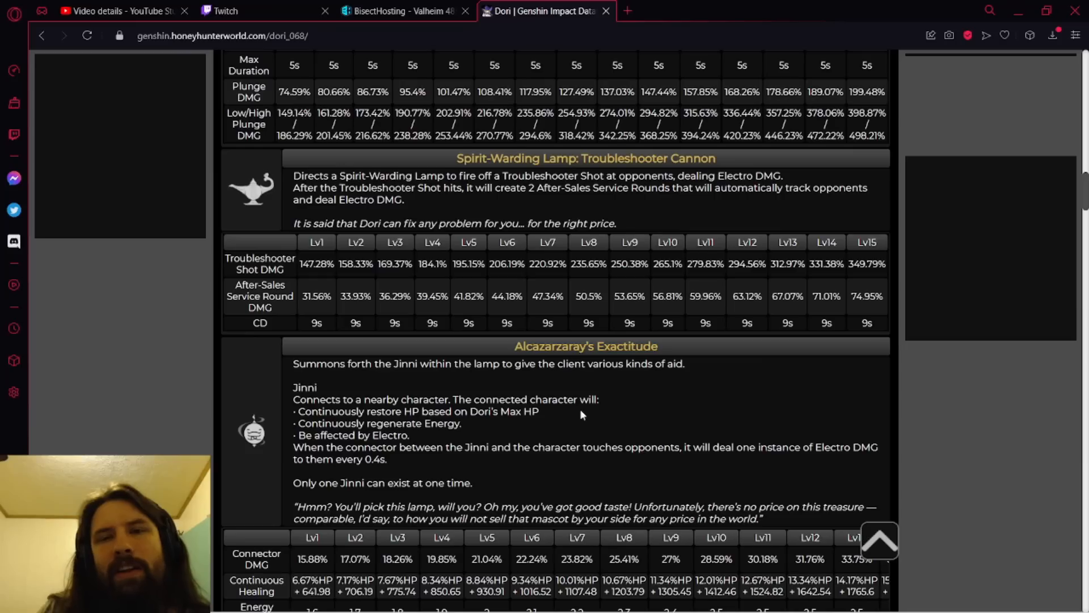
{"action": "scroll", "scroll_direction": "up", "scroll_amount": 3}
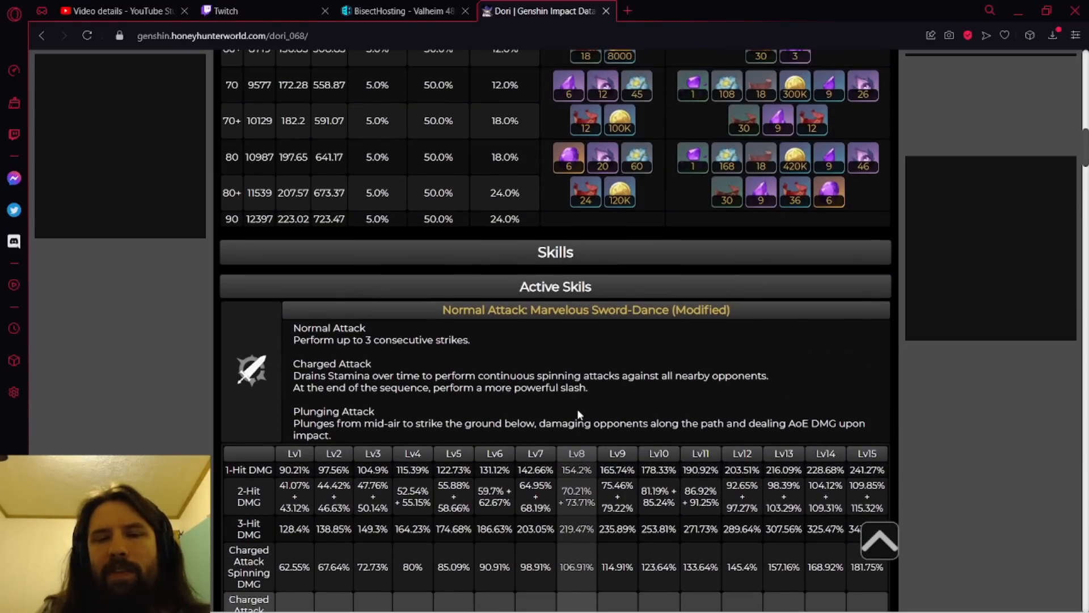
{"action": "scroll", "scroll_direction": "up", "scroll_amount": 3}
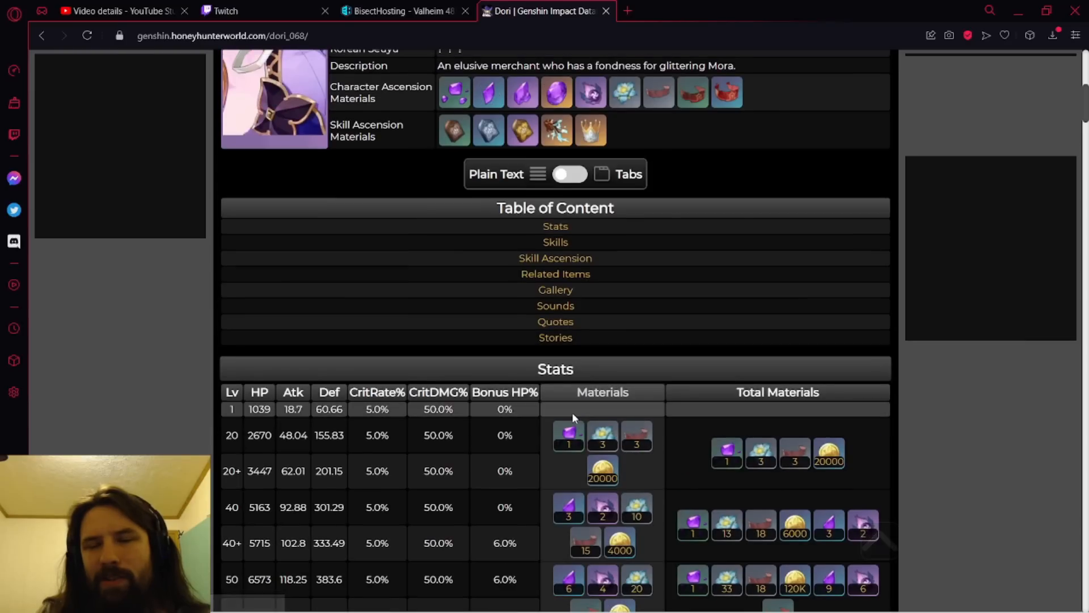
{"action": "scroll", "scroll_direction": "up", "scroll_amount": 3}
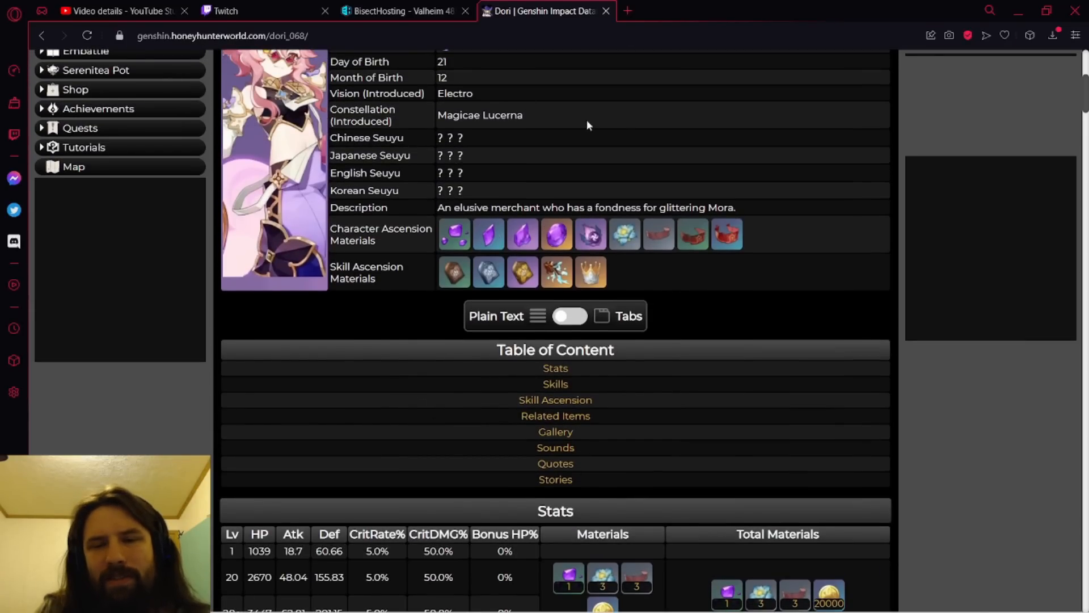
{"action": "scroll", "scroll_direction": "up", "scroll_amount": 3}
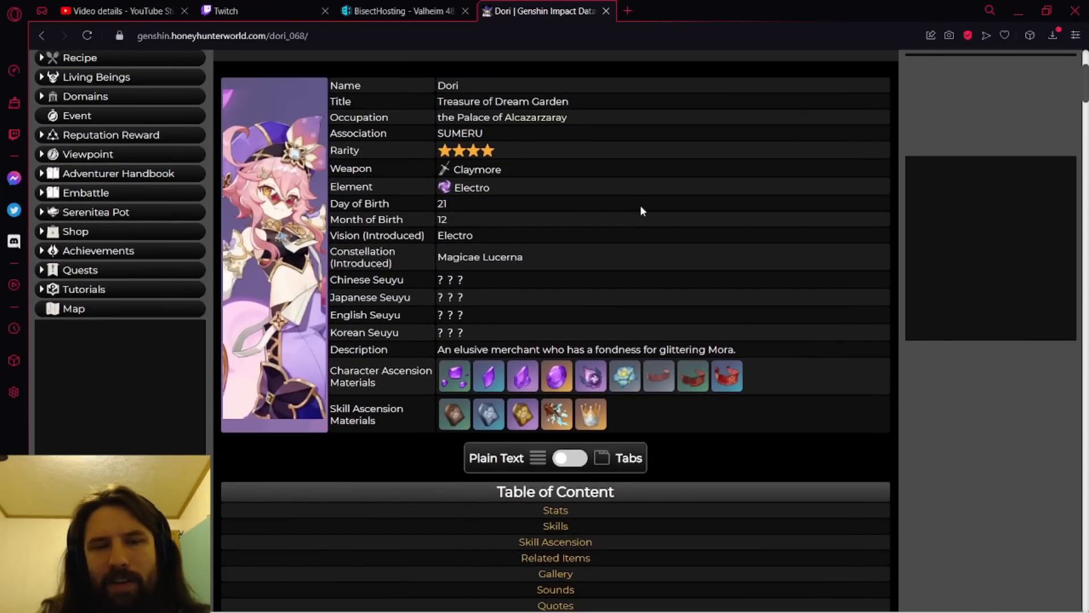
{"action": "scroll", "scroll_direction": "down", "scroll_amount": 3}
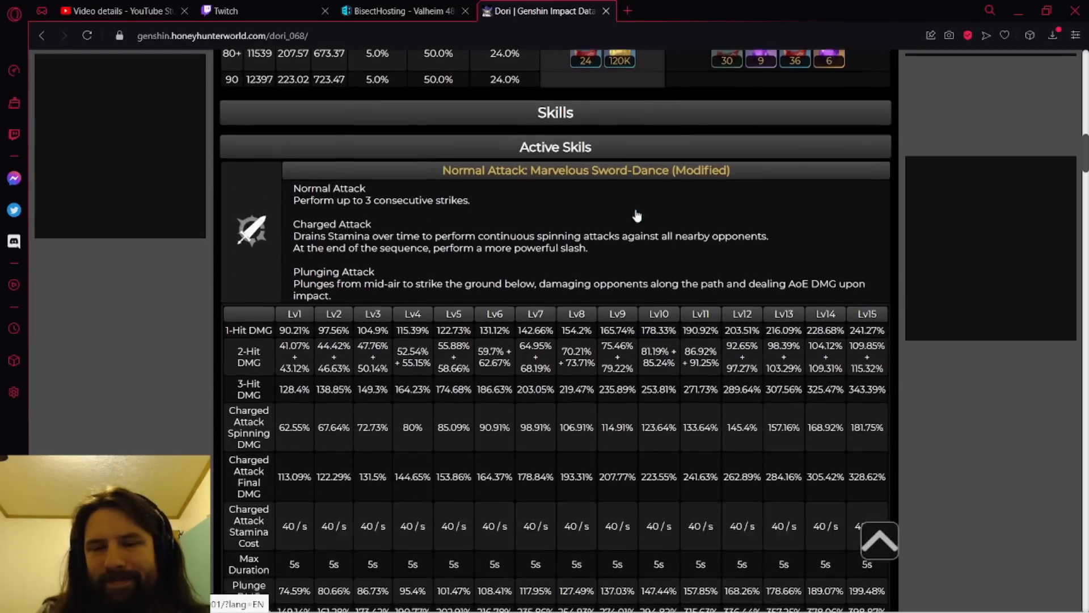
{"action": "scroll", "scroll_direction": "down", "scroll_amount": 3}
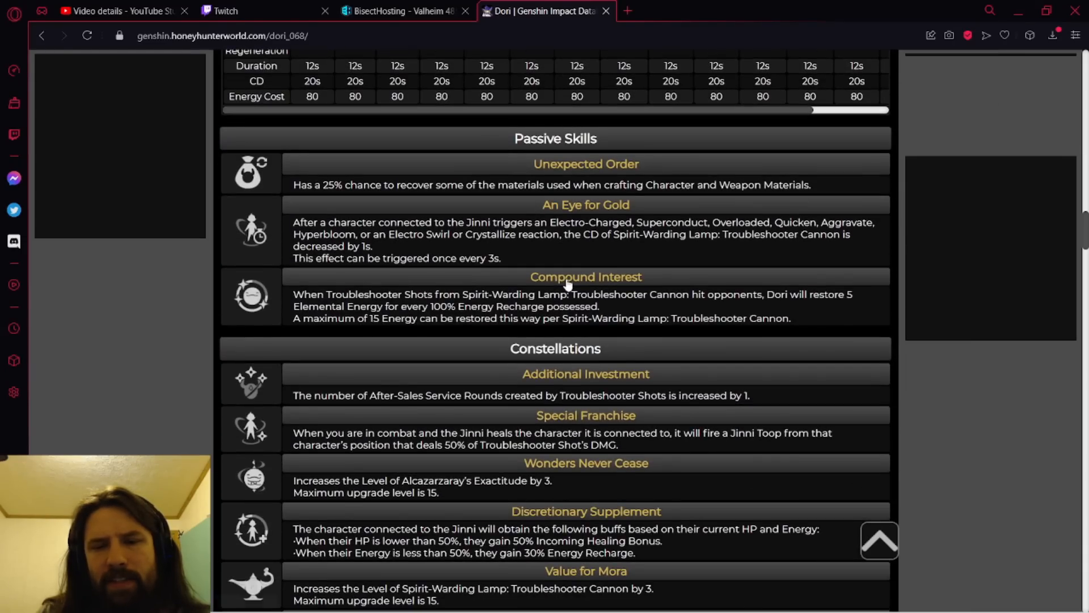
Scroll up toward the Stats table to reach the level 50 Thunderclap Fruitcore material.
{"action": "scroll", "scroll_direction": "up", "scroll_amount": 3}
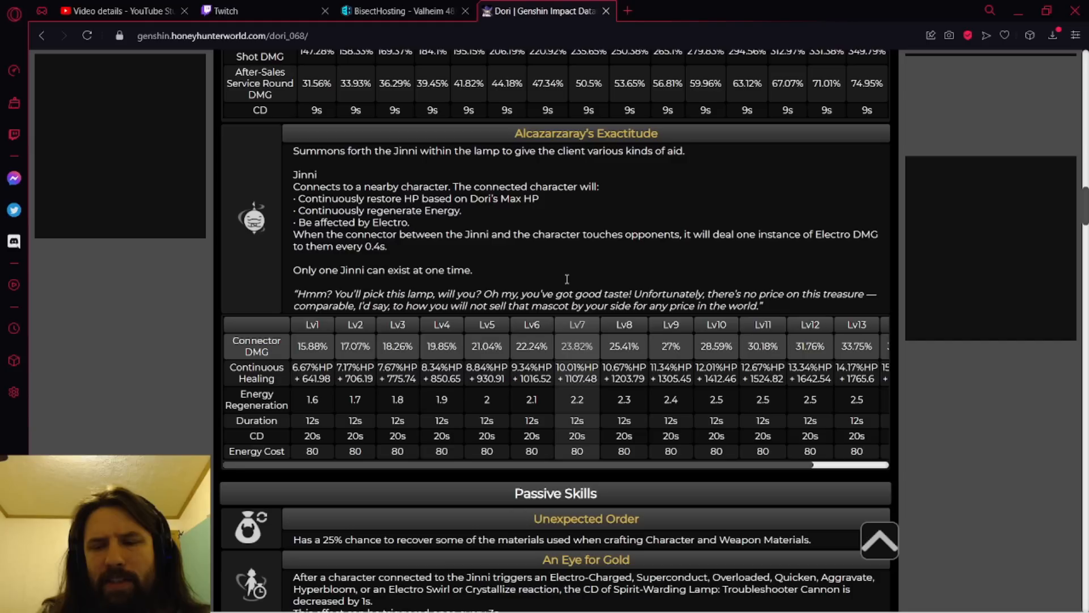
{"action": "mouse_move", "coordinate": [652, 338]}
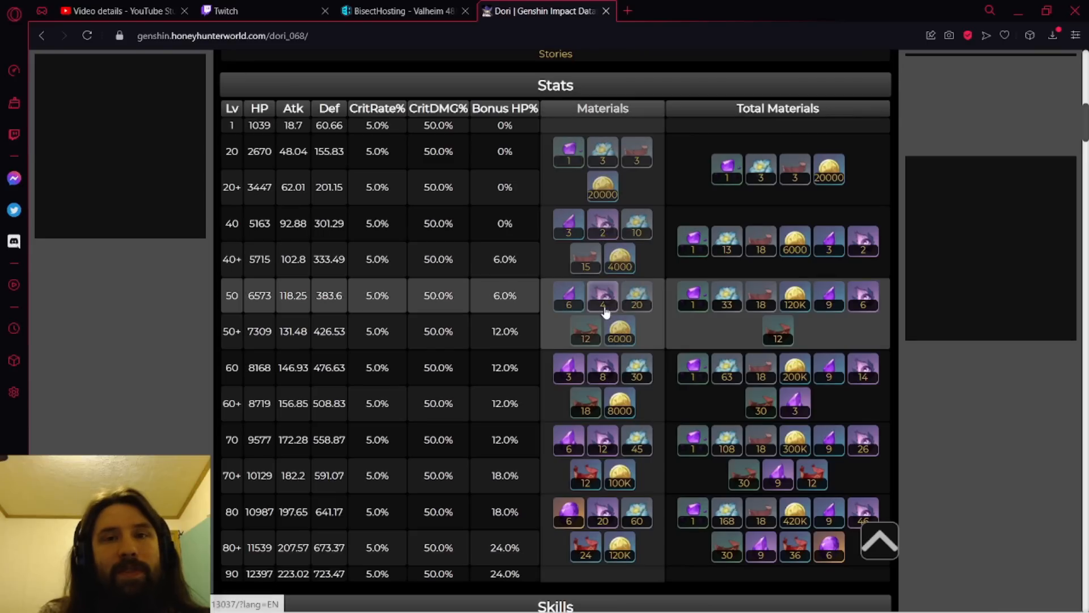
{"action": "mouse_move", "coordinate": [603, 295]}
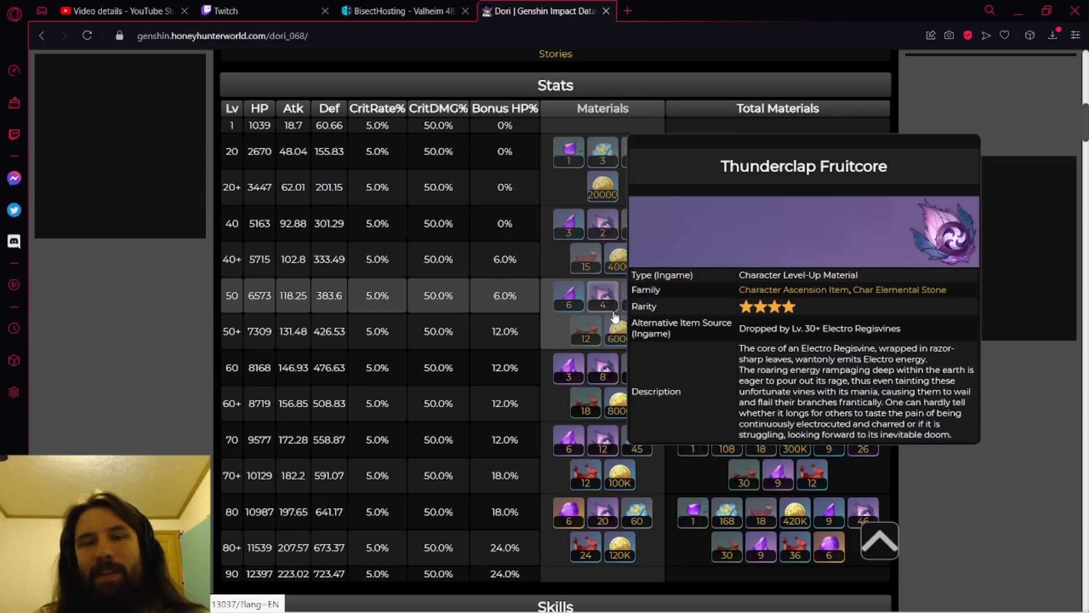